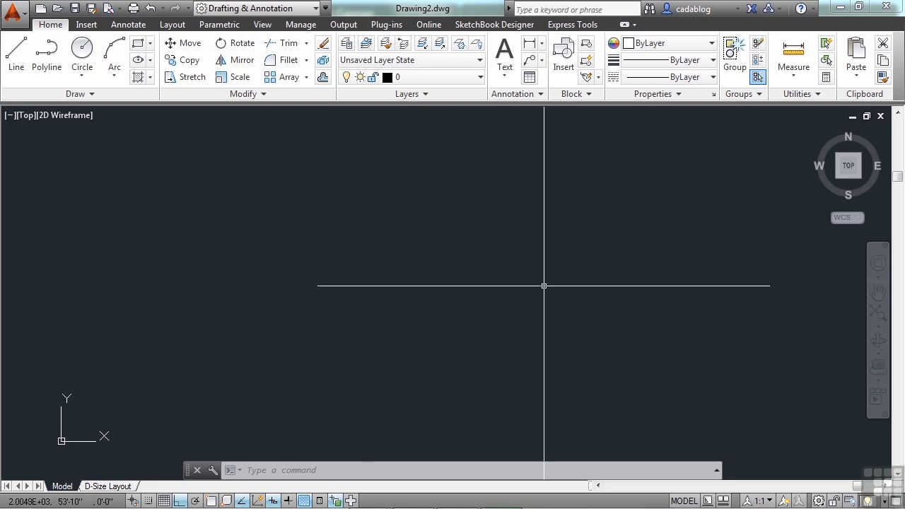
{"action": "mouse_move", "coordinate": [535, 306]}
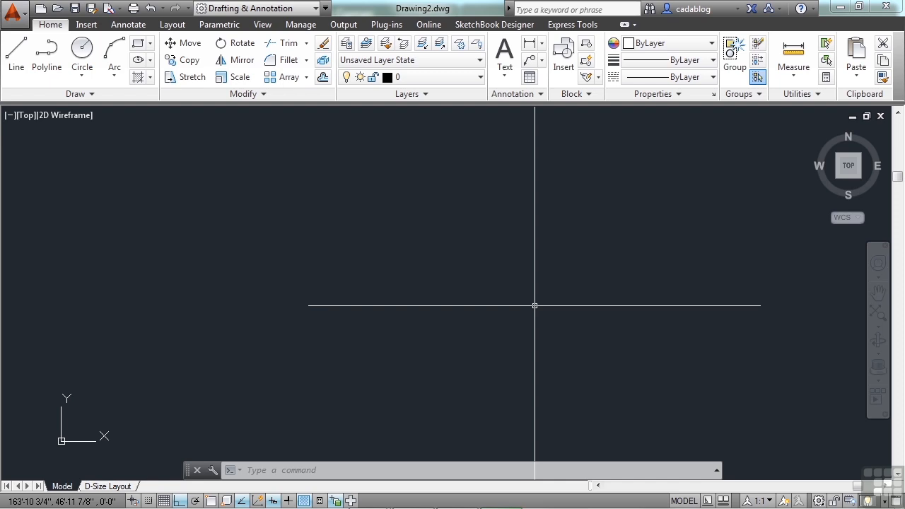
{"action": "mouse_move", "coordinate": [466, 219]}
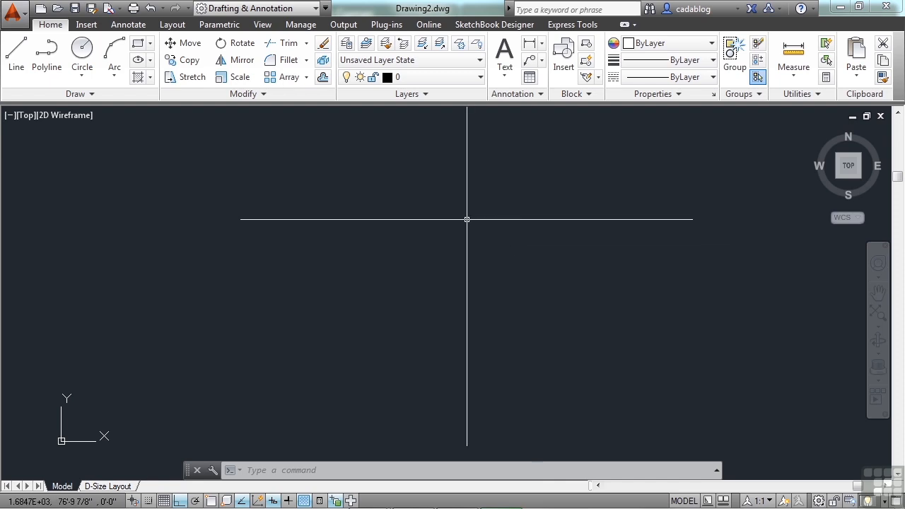
{"action": "mouse_move", "coordinate": [449, 207]}
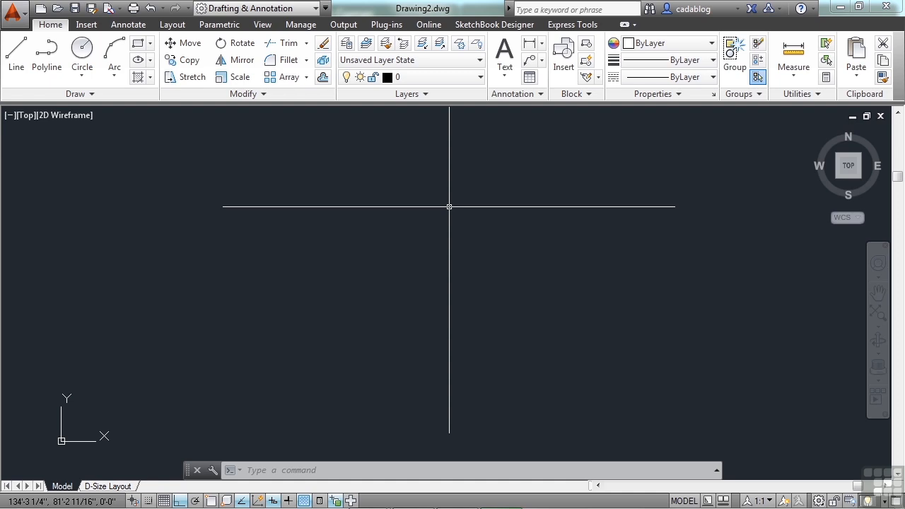
{"action": "mouse_move", "coordinate": [437, 211]}
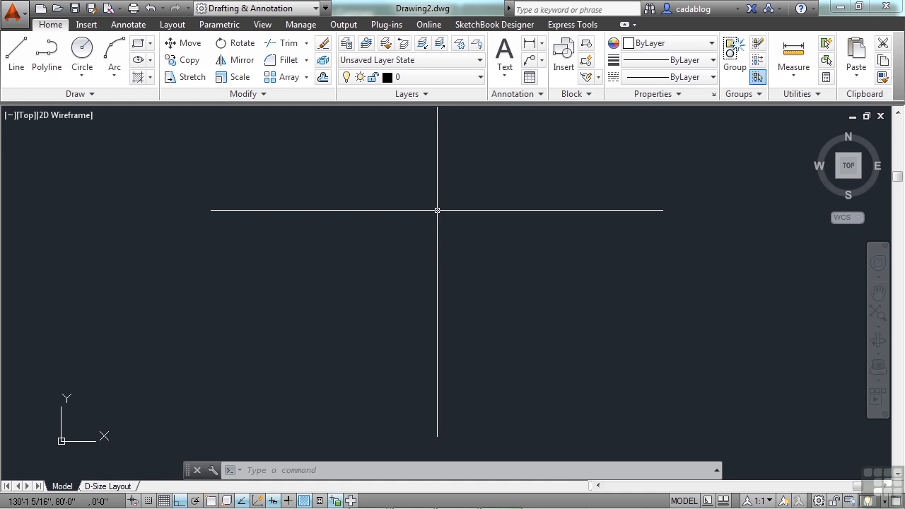
{"action": "mouse_move", "coordinate": [371, 231]}
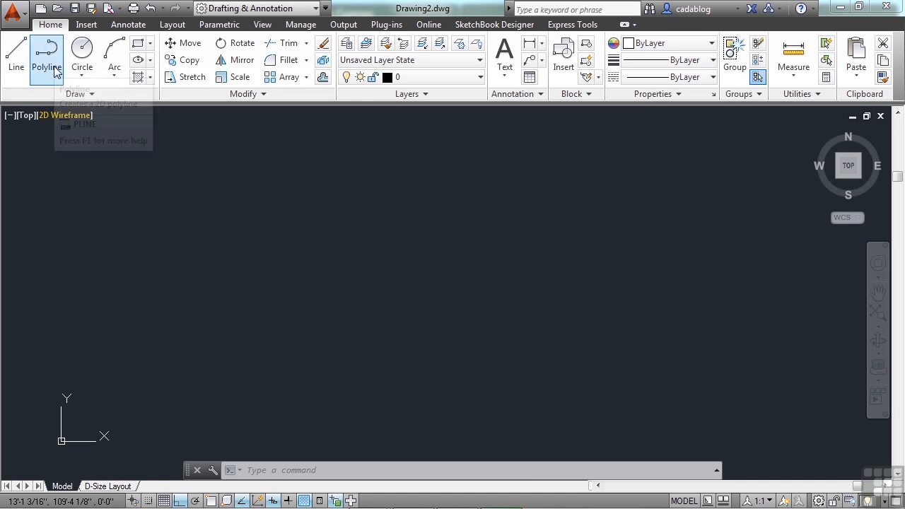
{"action": "mouse_move", "coordinate": [47, 57]}
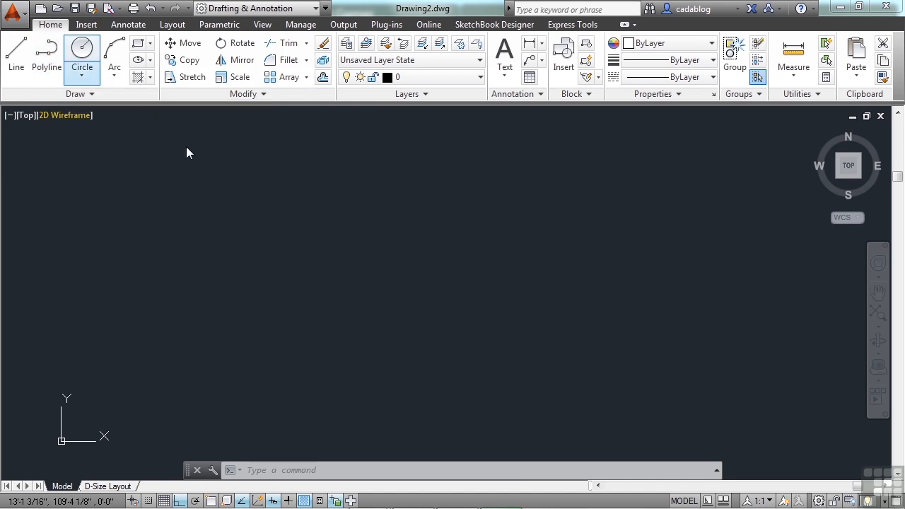
- Cancel the mistyped entry and start the PLINE command with PL
{"action": "type", "text": "pl"}
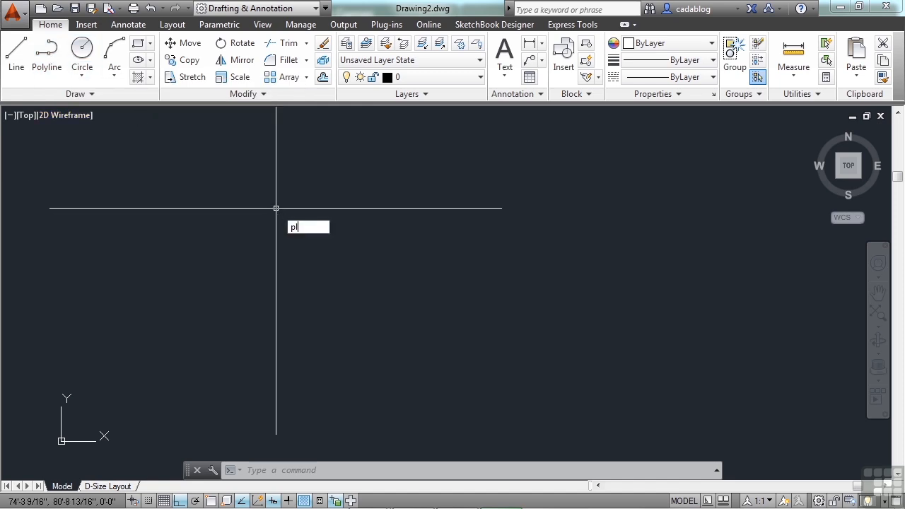
{"action": "type", "text": "line"}
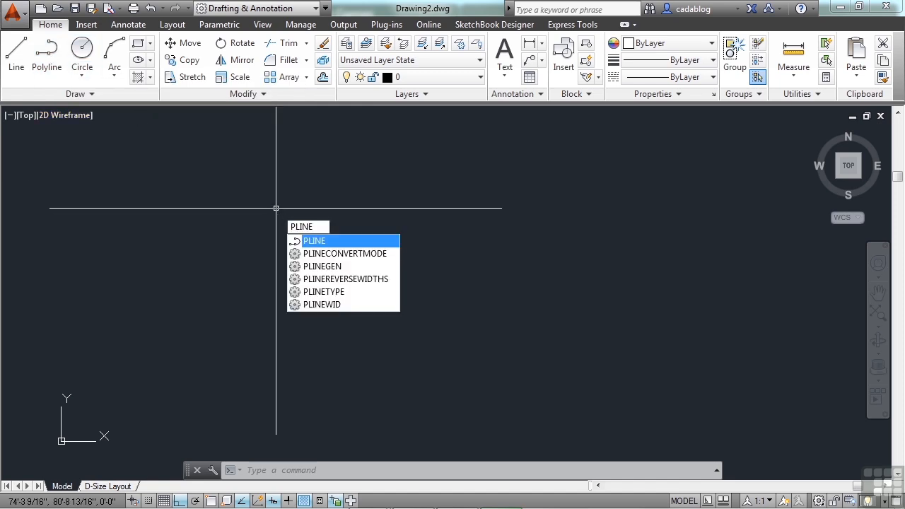
{"action": "key", "text": "Escape"}
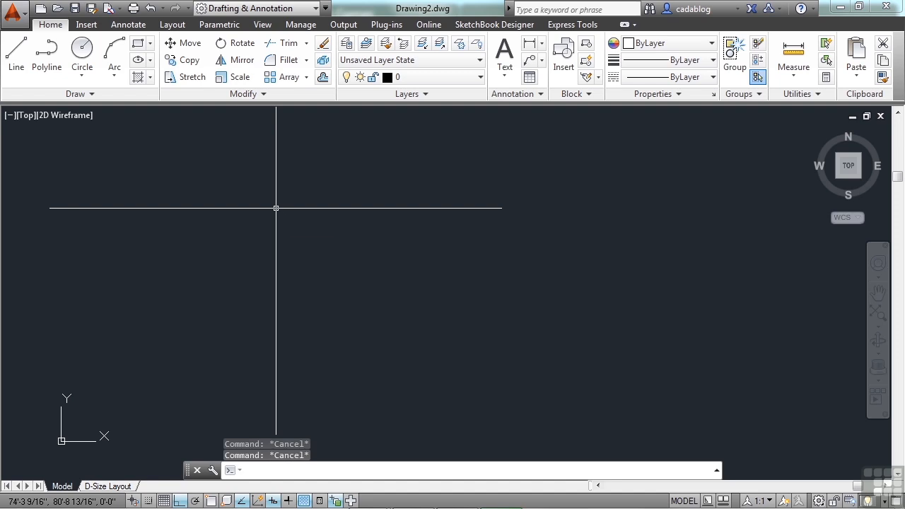
{"action": "type", "text": "PLINE Specify start point:"}
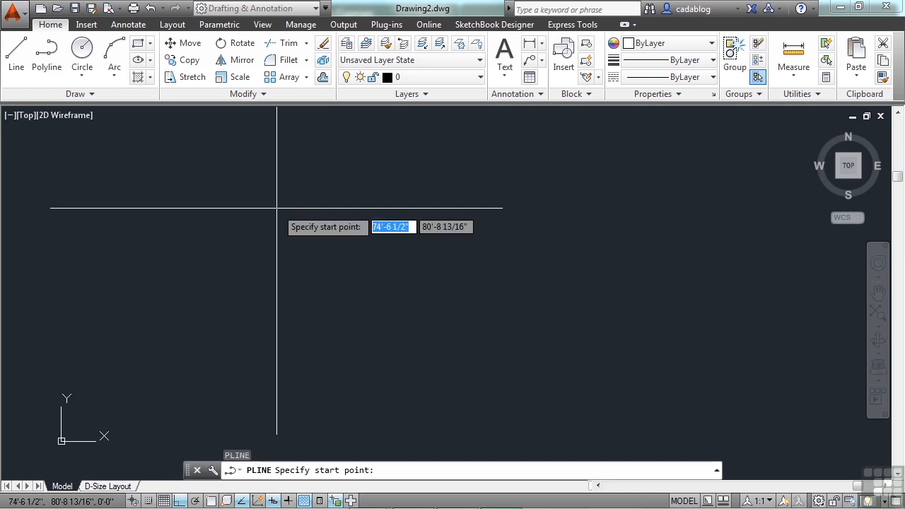
{"action": "mouse_move", "coordinate": [424, 296]}
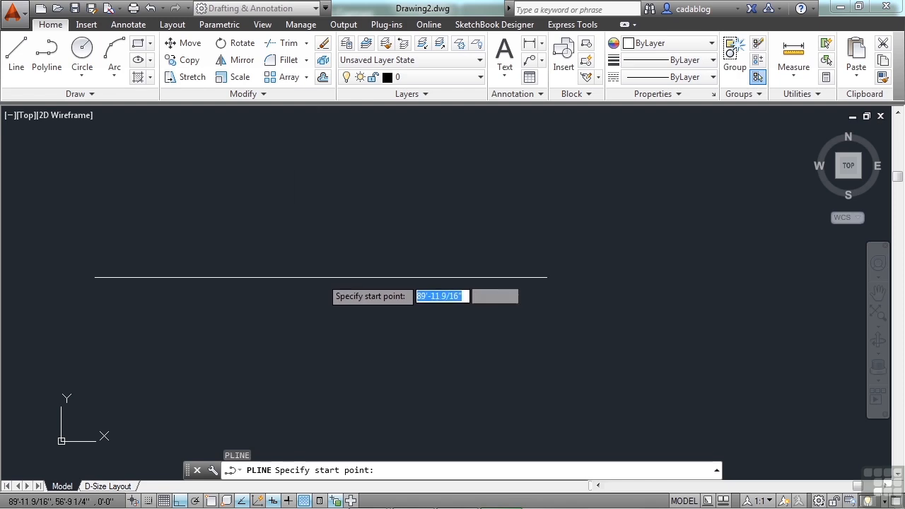
- Draw an irregular six-sided polyline from a first corner and close it with C
{"action": "left_click", "coordinate": [278, 293]}
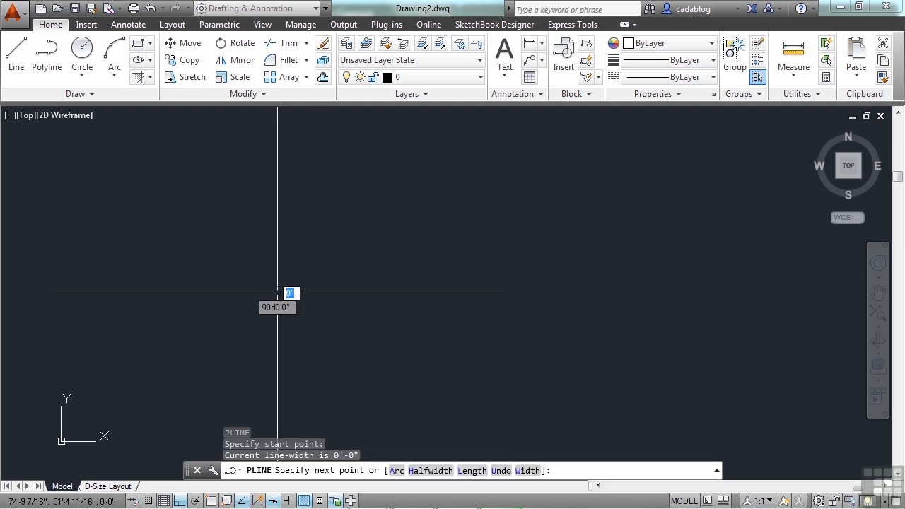
{"action": "mouse_move", "coordinate": [361, 293]}
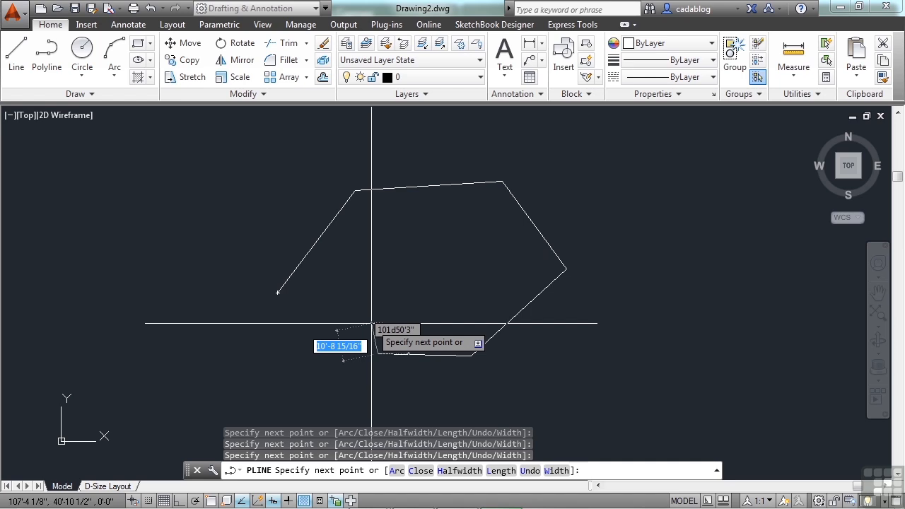
{"action": "mouse_move", "coordinate": [346, 347]}
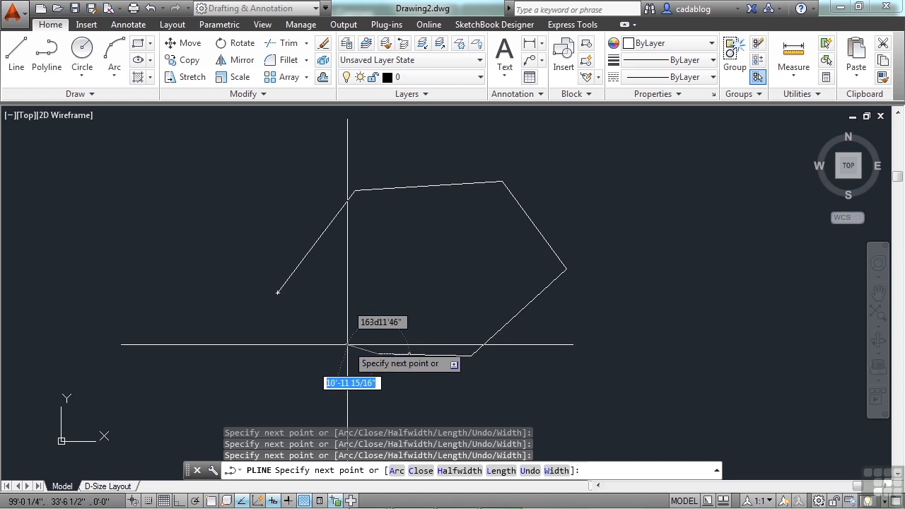
{"action": "type", "text": "c"}
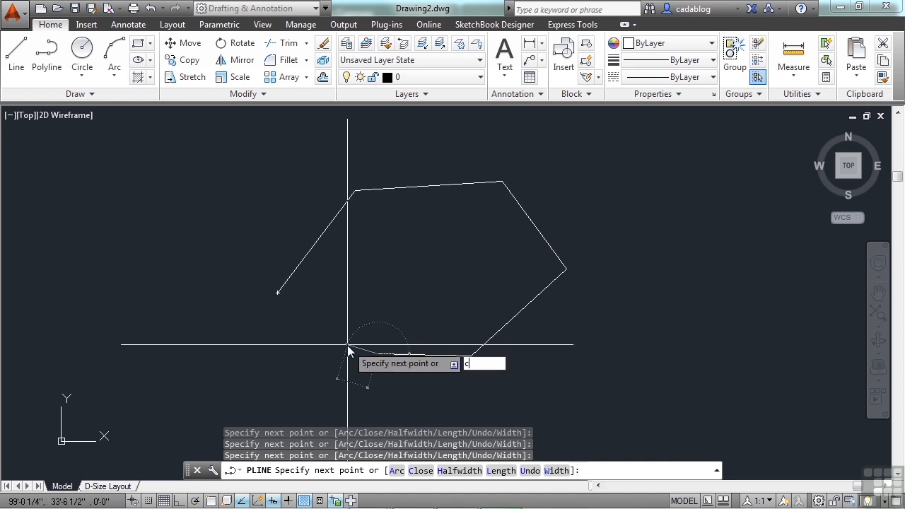
{"action": "type", "text": "l"}
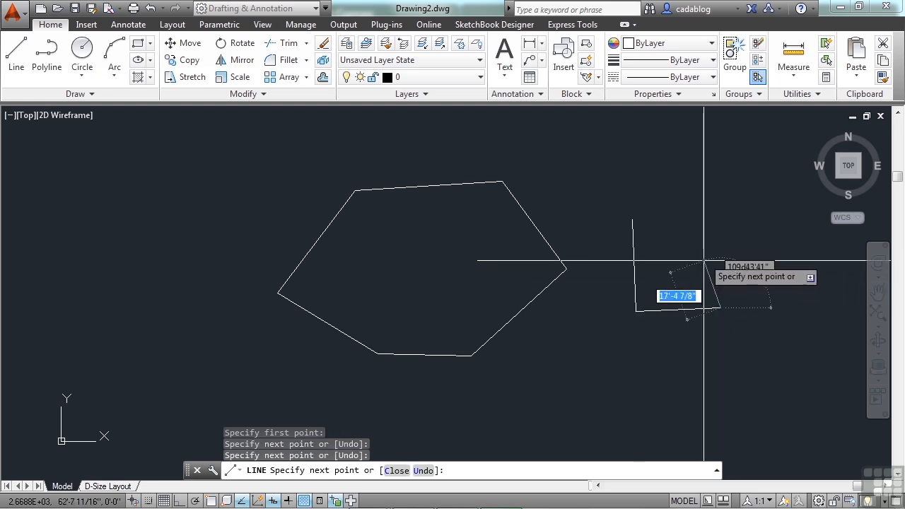
- Close the line triangle back to its first point with C
{"action": "type", "text": "cl"}
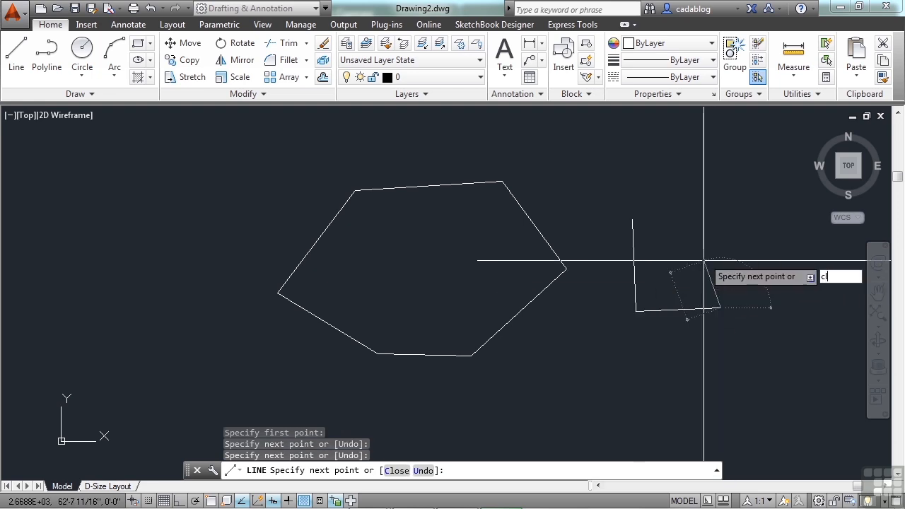
{"action": "key", "text": "Return"}
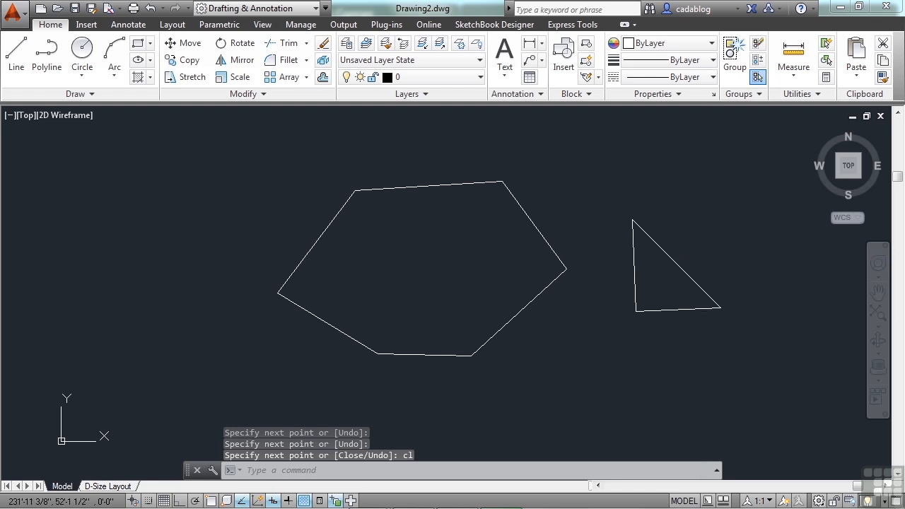
{"action": "mouse_move", "coordinate": [722, 304]}
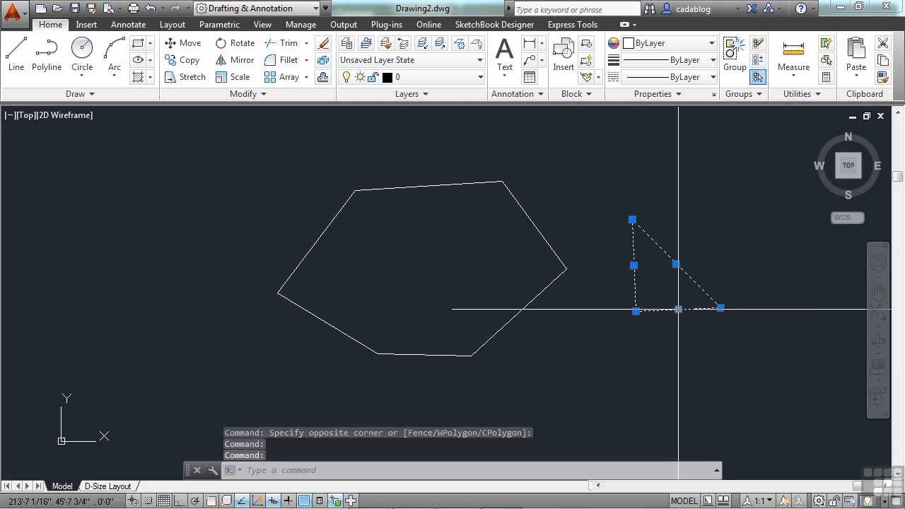
{"action": "mouse_move", "coordinate": [658, 310]}
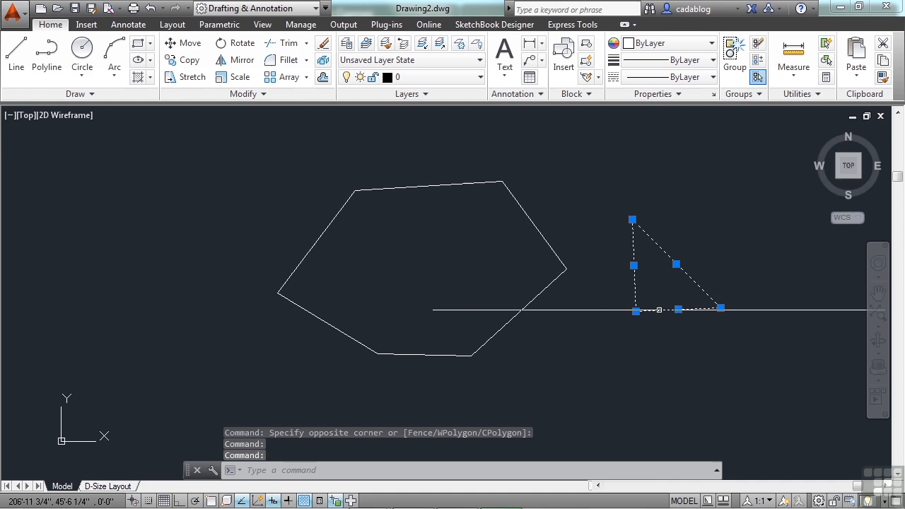
{"action": "mouse_move", "coordinate": [692, 337]}
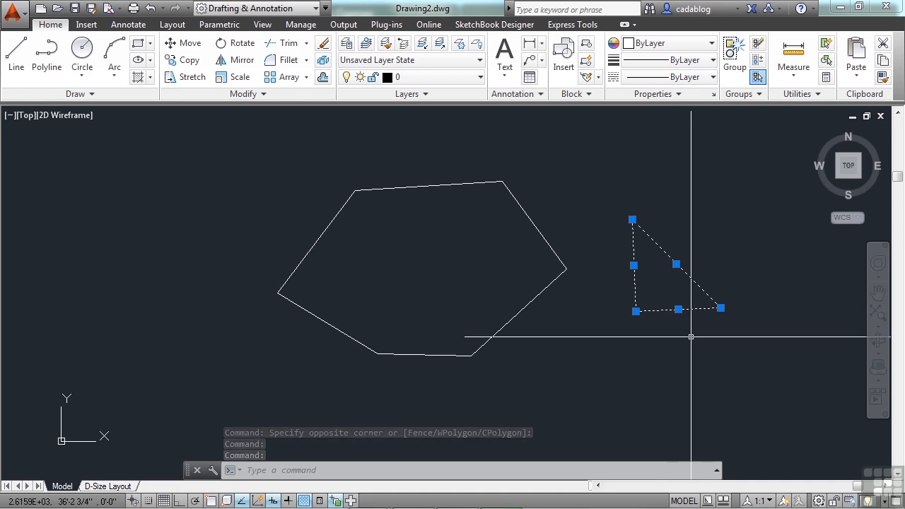
- Move one corner of the six-sided polyline inward using its grip
{"action": "key", "text": "escape"}
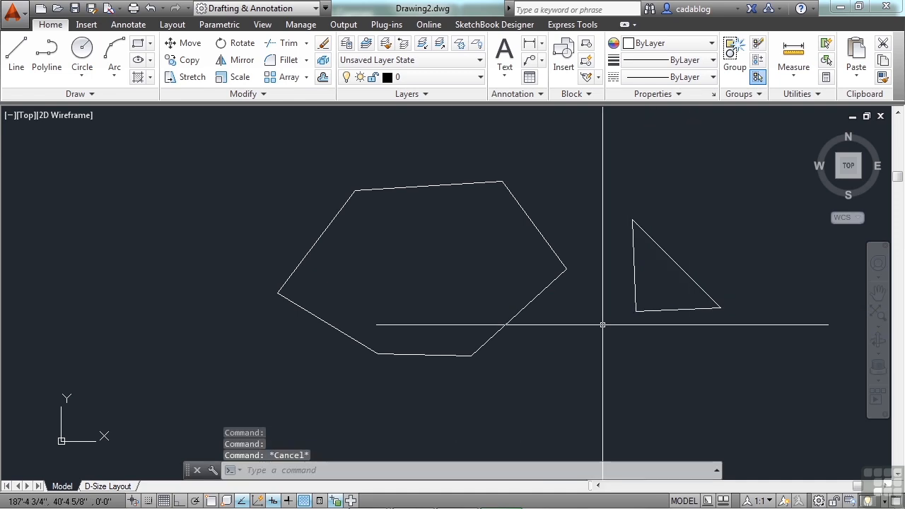
{"action": "left_click", "coordinate": [421, 265]}
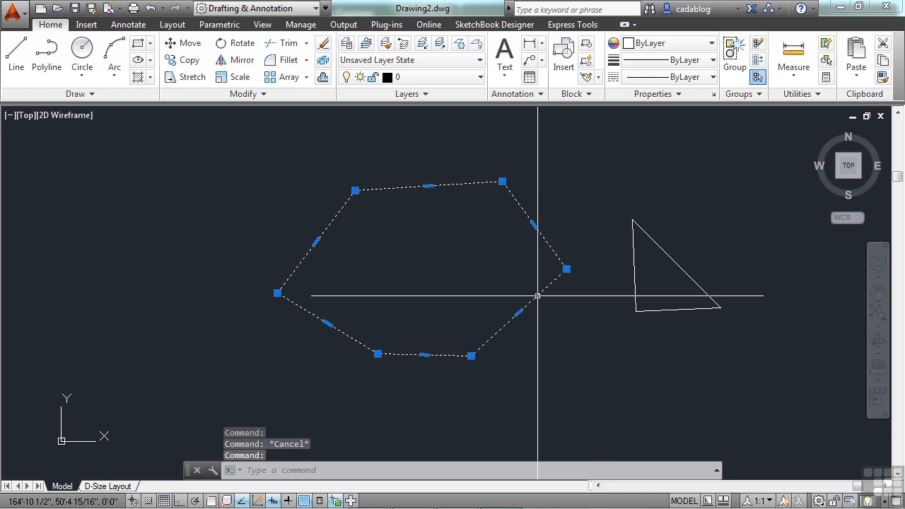
{"action": "mouse_move", "coordinate": [581, 393]}
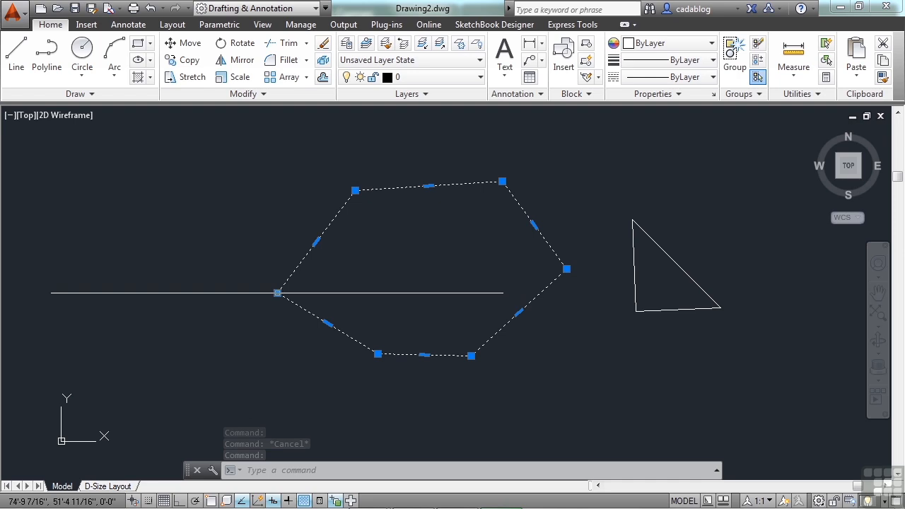
{"action": "left_click_drag", "start_coordinate": [276, 293], "coordinate": [394, 279]}
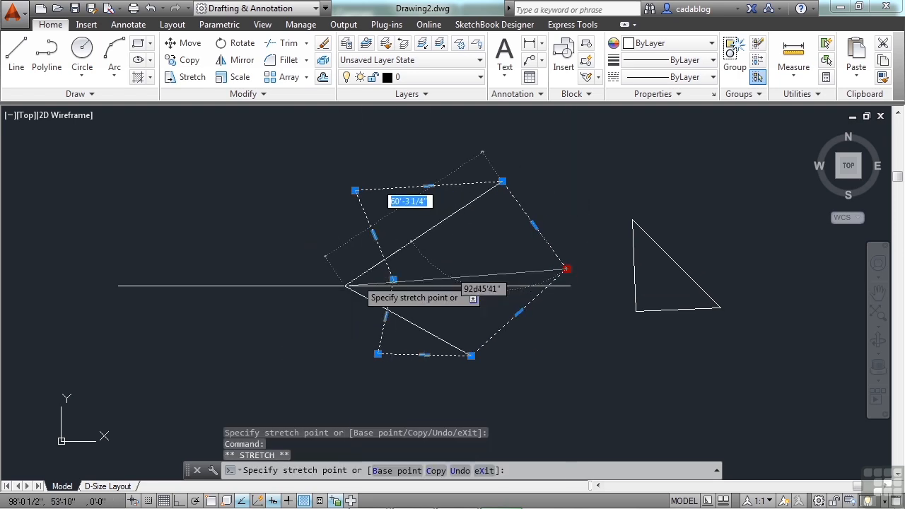
- Turn one straight polyline edge into an arc through a new point
{"action": "right_click", "coordinate": [424, 233]}
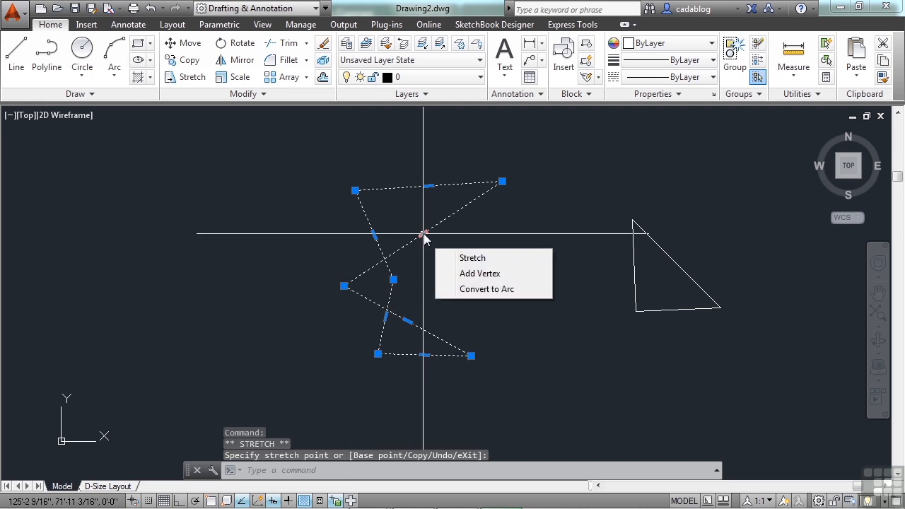
{"action": "left_click", "coordinate": [487, 289]}
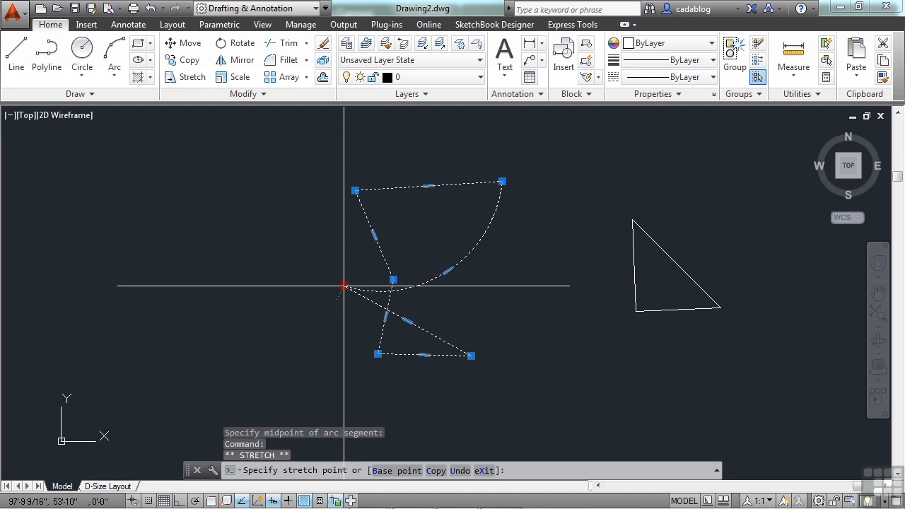
{"action": "left_click", "coordinate": [523, 355]}
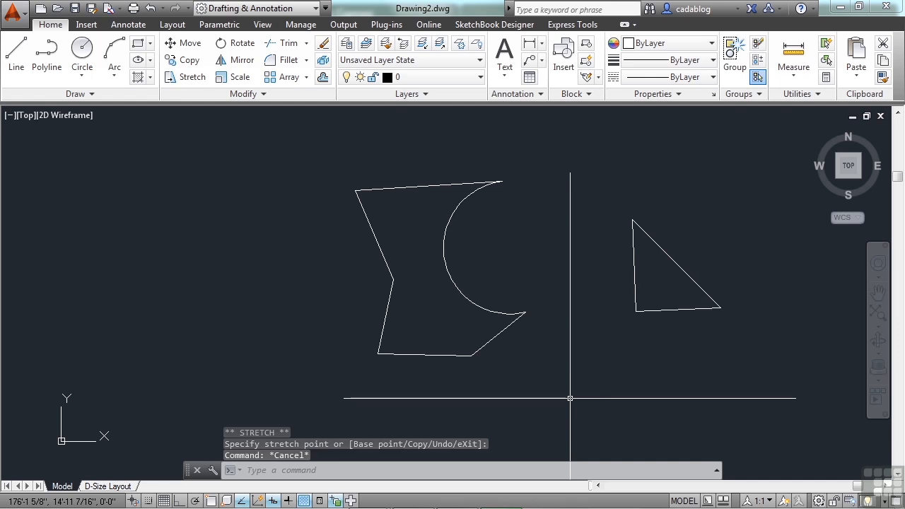
{"action": "key", "text": "Escape"}
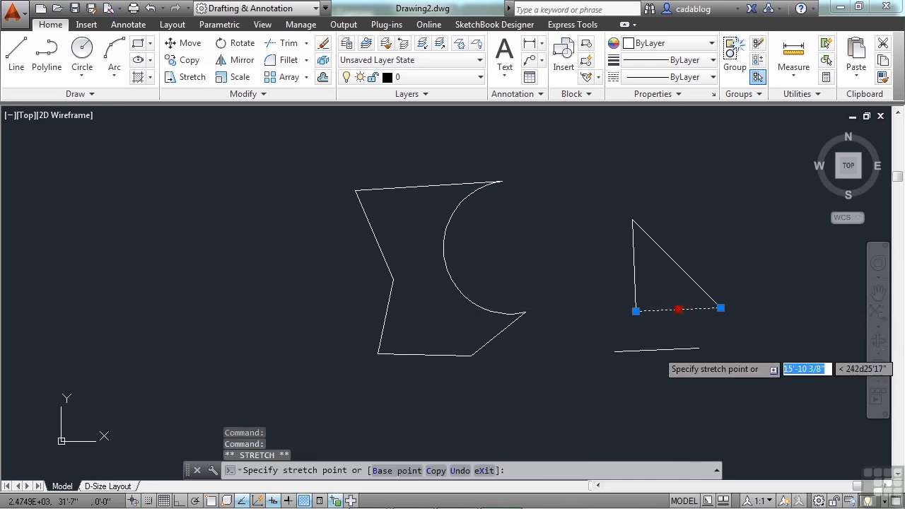
{"action": "mouse_move", "coordinate": [633, 315]}
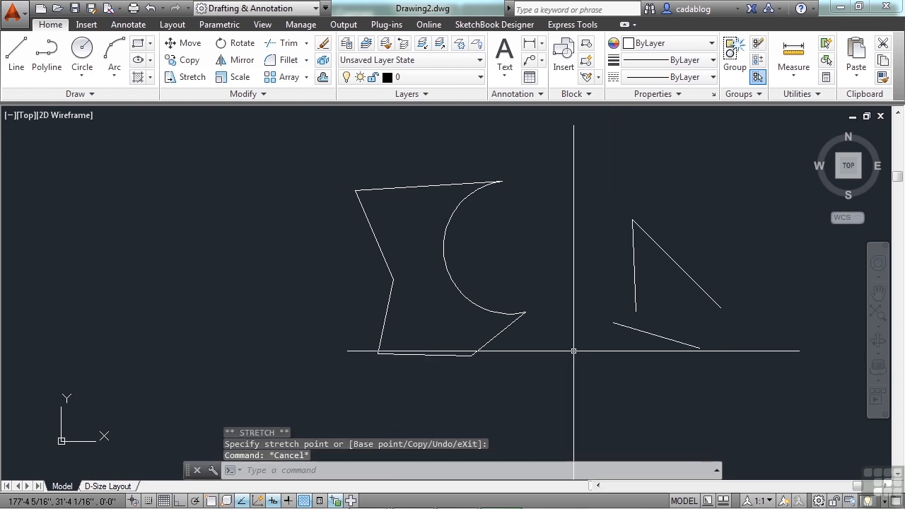
{"action": "mouse_move", "coordinate": [544, 346]}
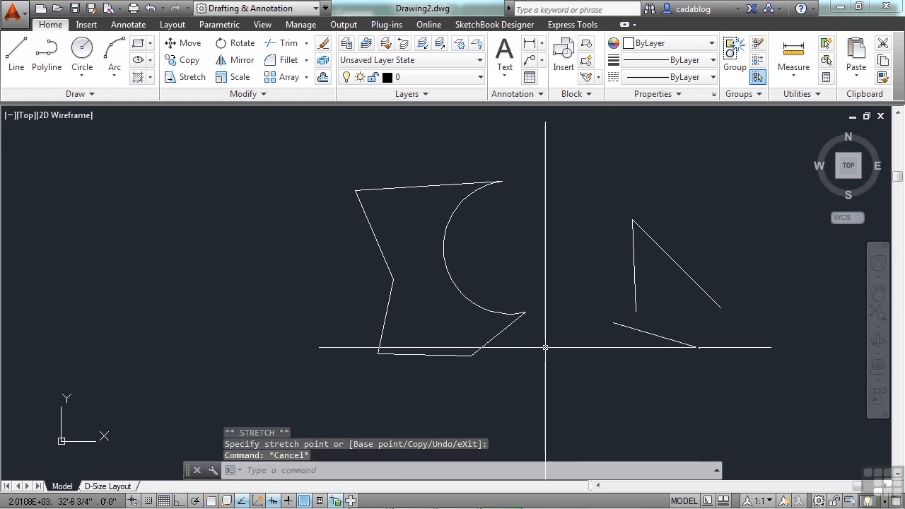
{"action": "mouse_move", "coordinate": [533, 375]}
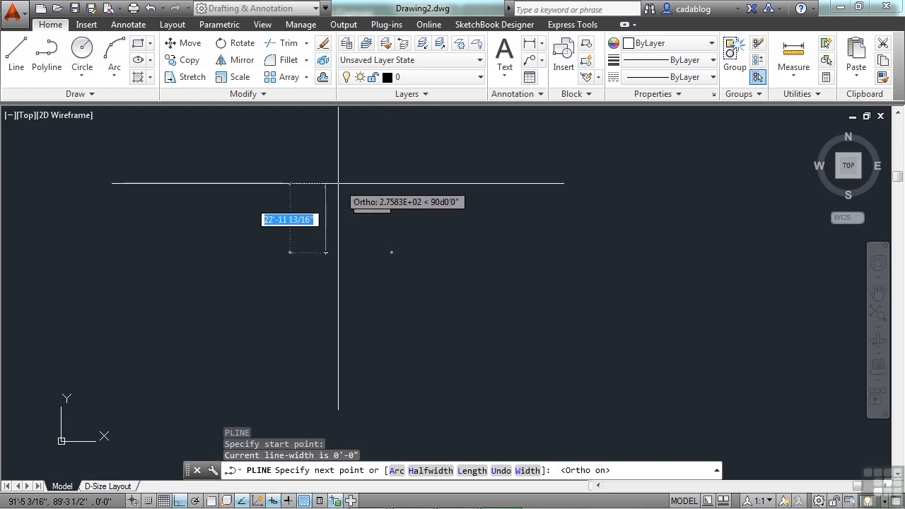
- Draw the first vertical polyline segment 10 units long
{"action": "type", "text": "10"}
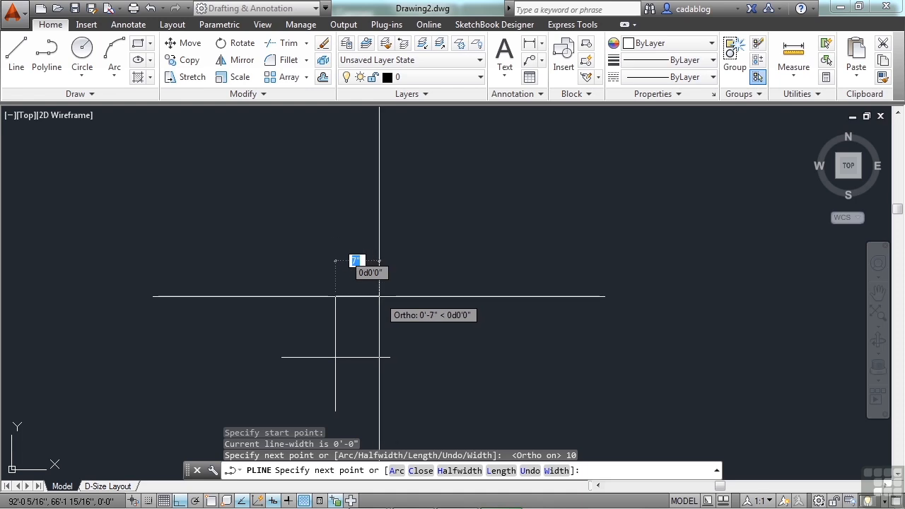
{"action": "mouse_move", "coordinate": [433, 251]}
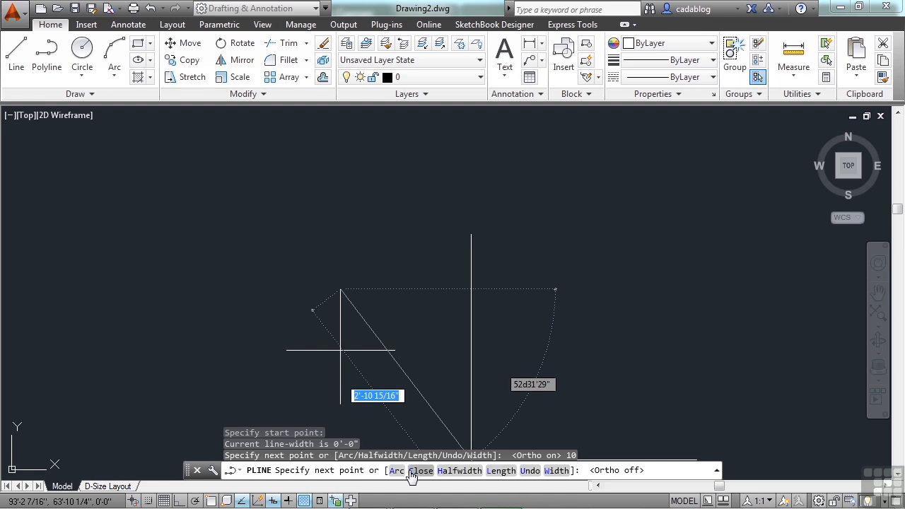
{"action": "mouse_move", "coordinate": [421, 475]}
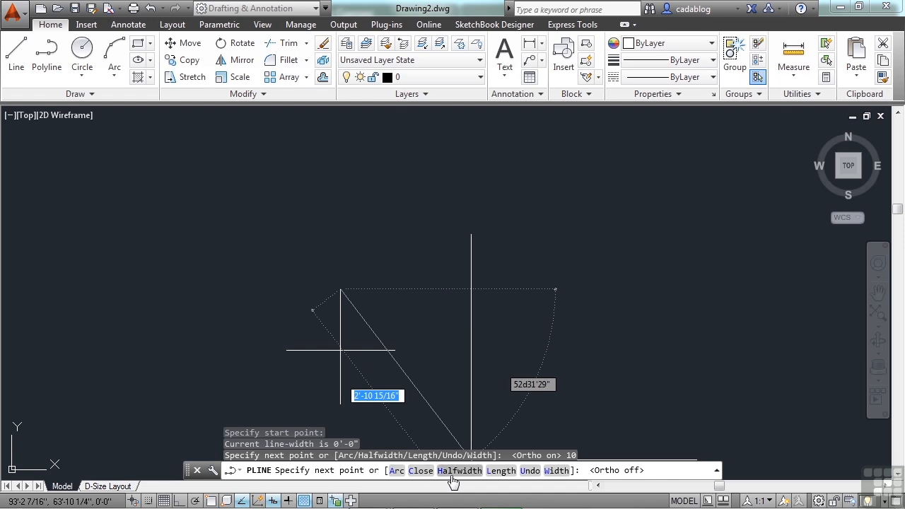
{"action": "mouse_move", "coordinate": [530, 470]}
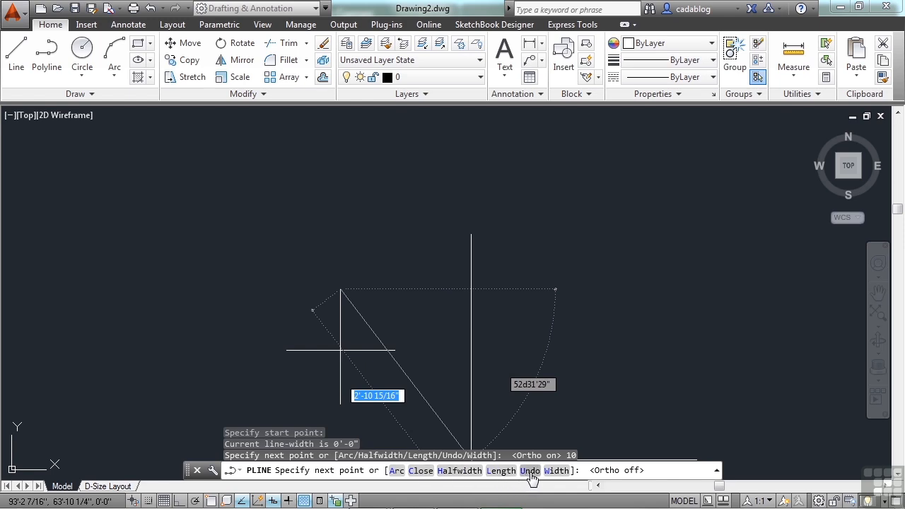
{"action": "mouse_move", "coordinate": [478, 471]}
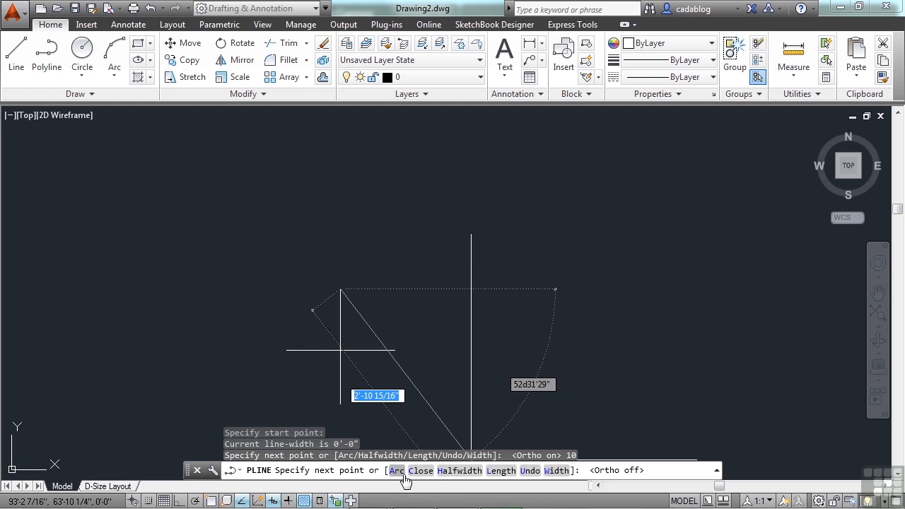
{"action": "mouse_move", "coordinate": [421, 477]}
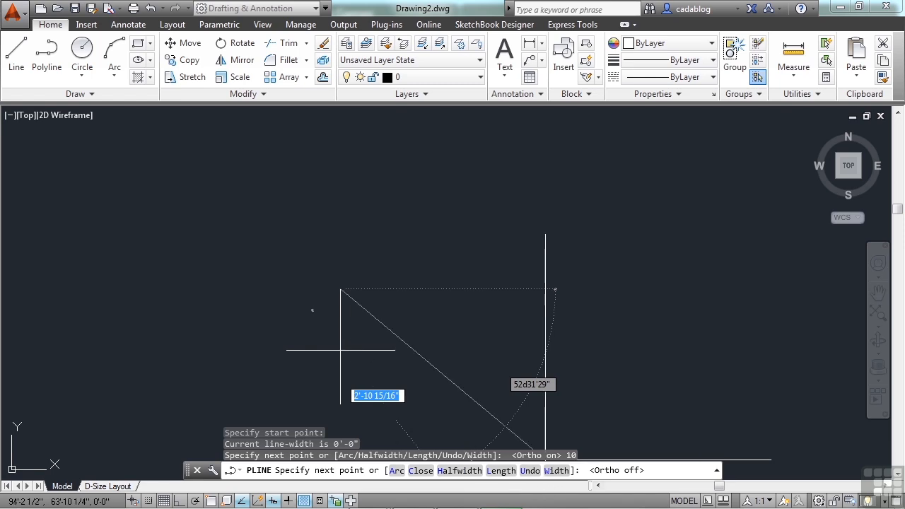
{"action": "mouse_move", "coordinate": [487, 311]}
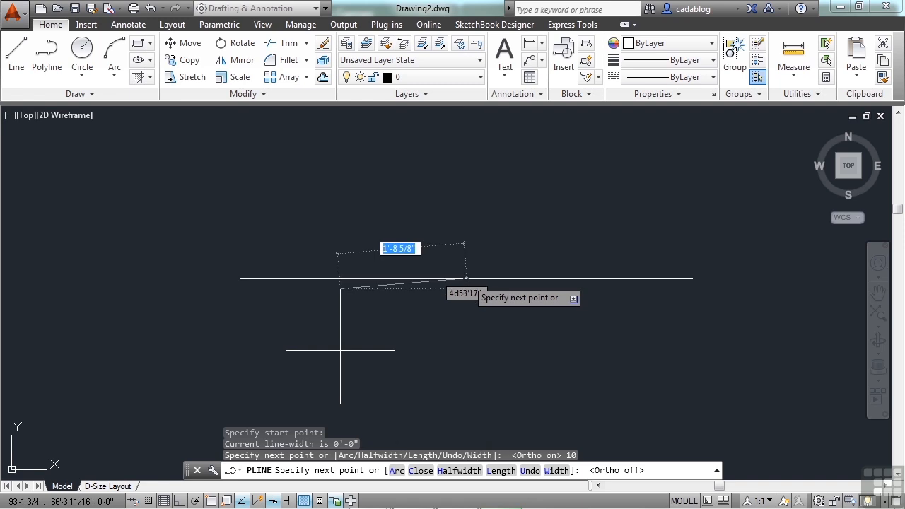
- Switch the polyline to Arc mode and draw the spiral's successive inward arcs
{"action": "type", "text": "a"}
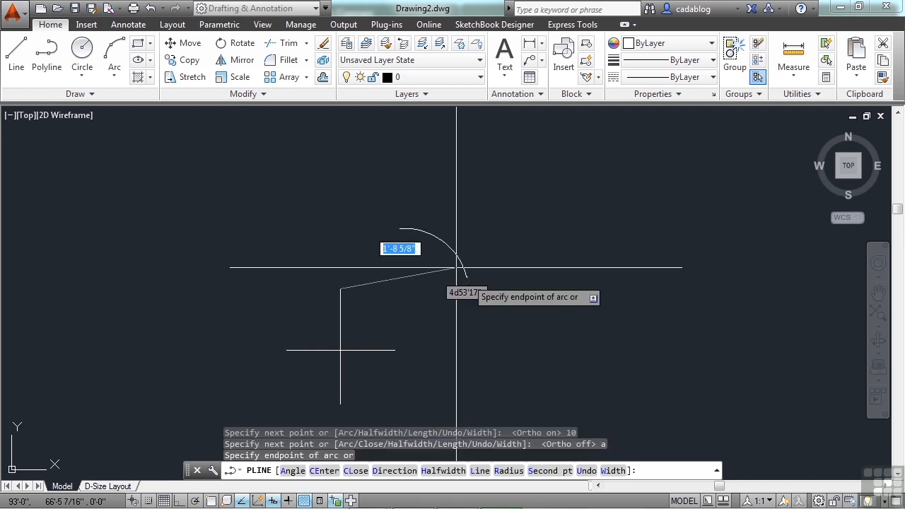
{"action": "mouse_move", "coordinate": [413, 209]}
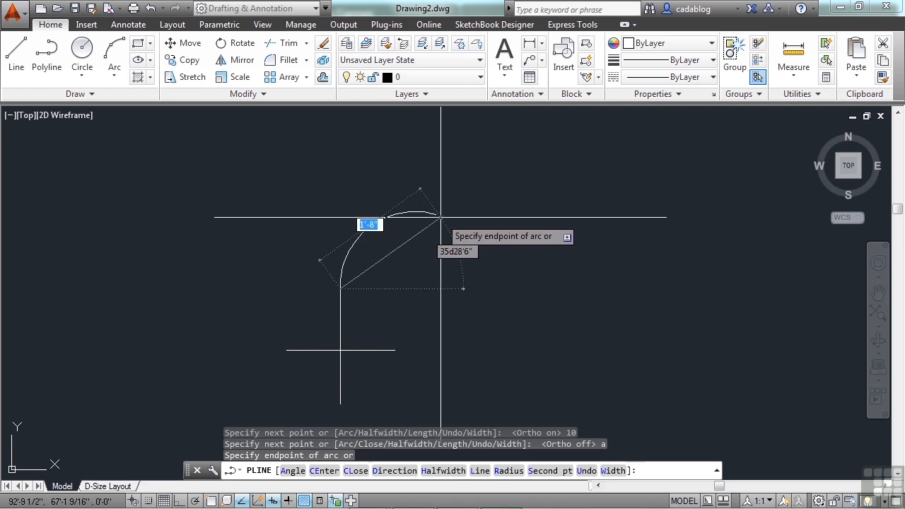
{"action": "mouse_move", "coordinate": [342, 318]}
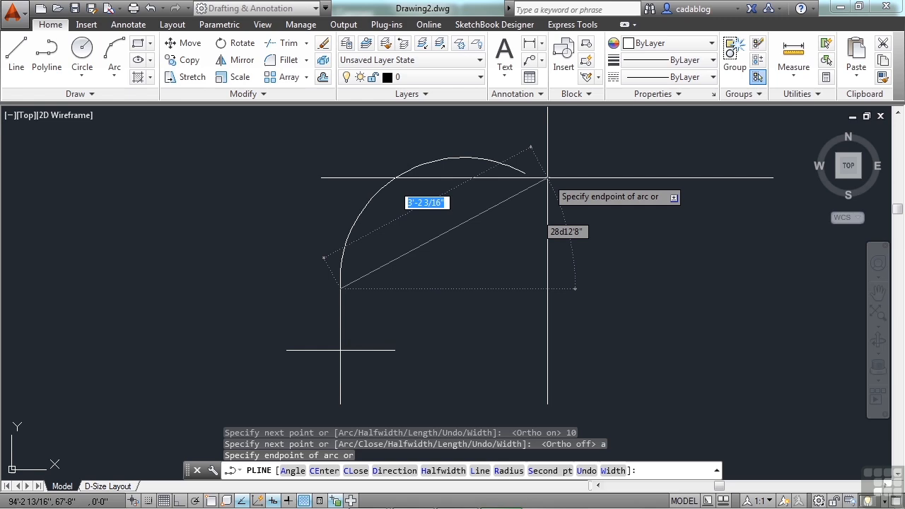
{"action": "left_click", "coordinate": [546, 183]}
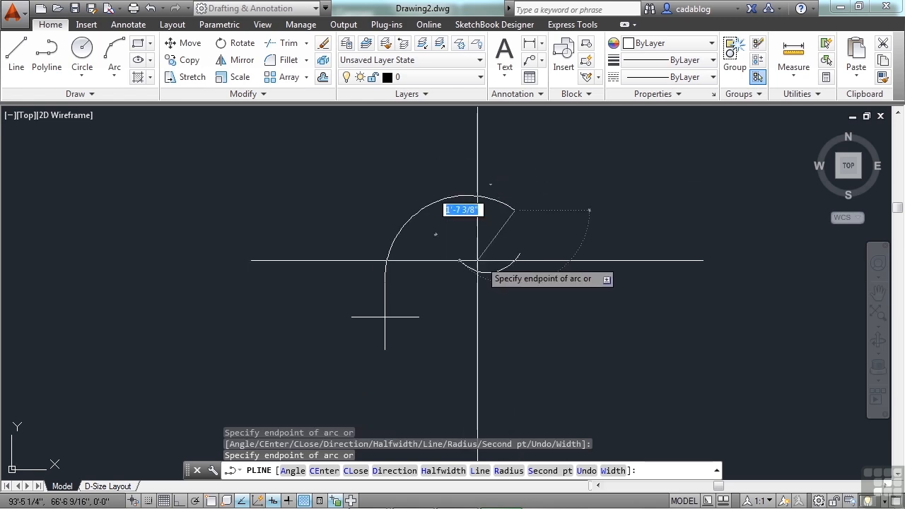
{"action": "mouse_move", "coordinate": [483, 234]}
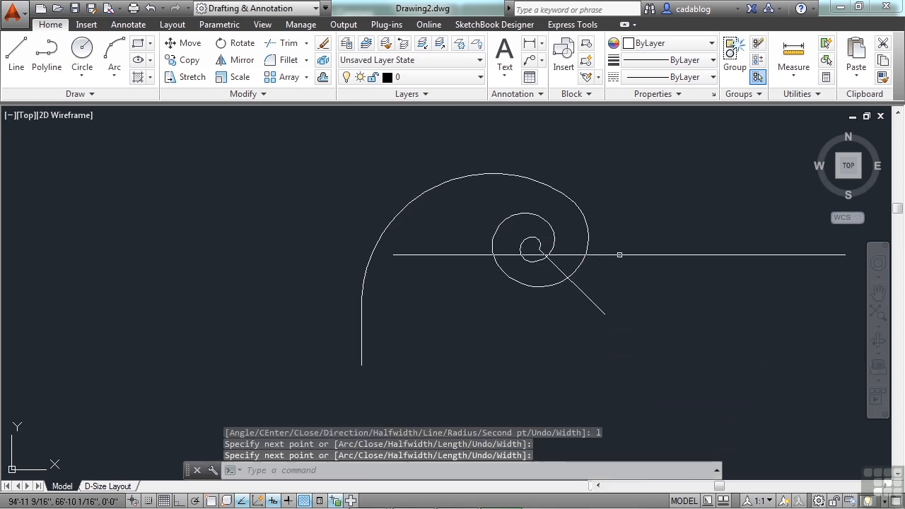
{"action": "scroll", "scroll_direction": "up", "scroll_amount": 3}
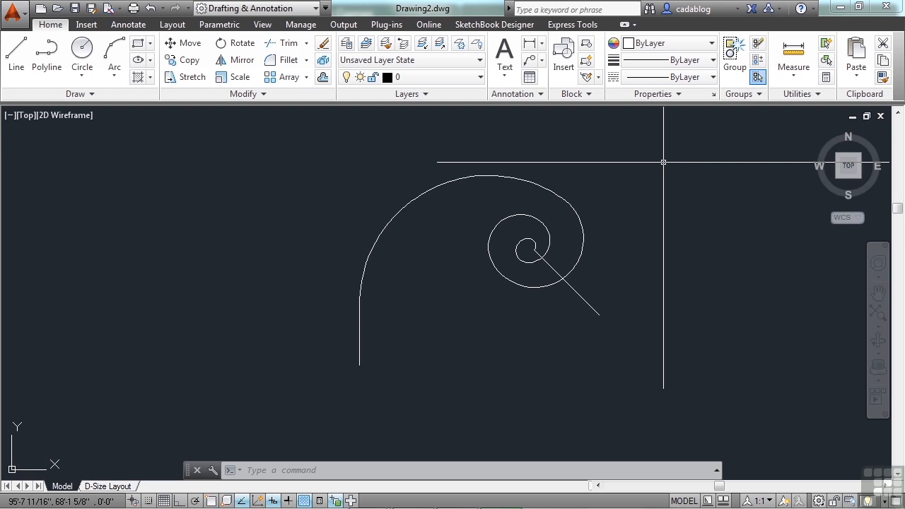
{"action": "type", "text": "PEdi"}
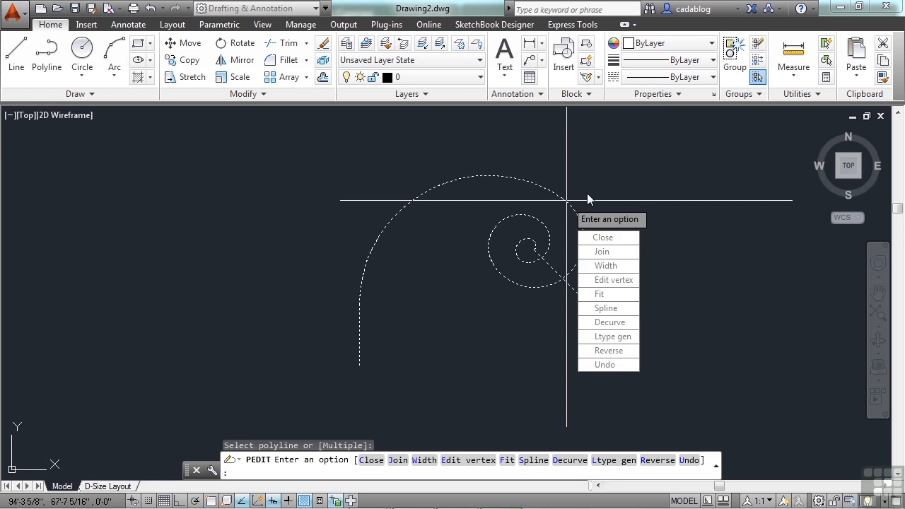
{"action": "mouse_move", "coordinate": [612, 189]}
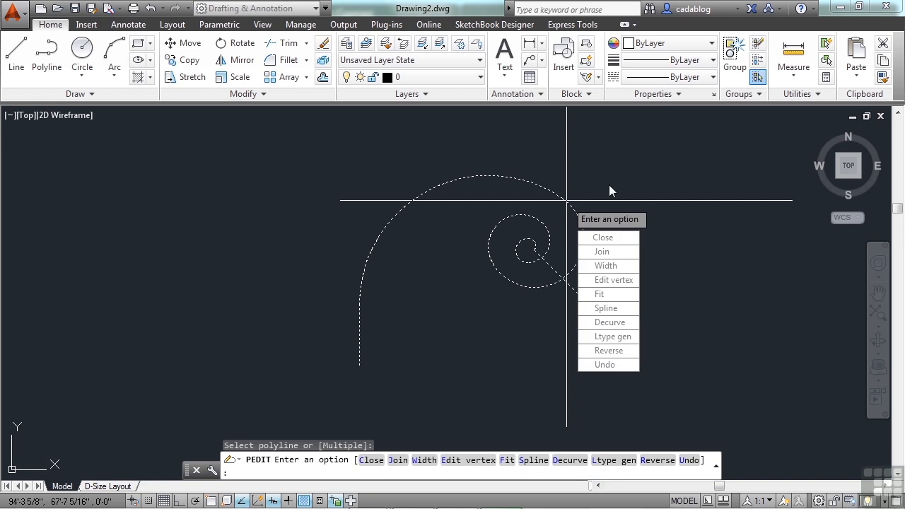
{"action": "mouse_move", "coordinate": [605, 237]}
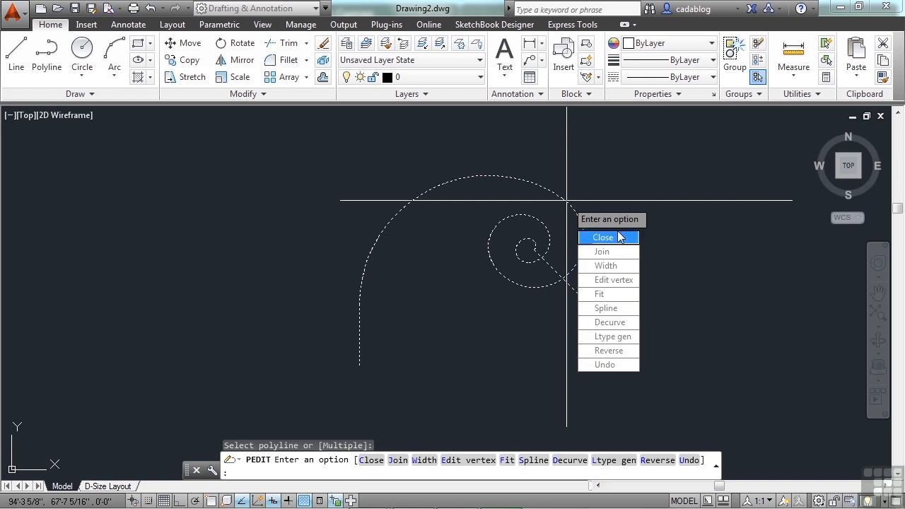
{"action": "mouse_move", "coordinate": [619, 245]}
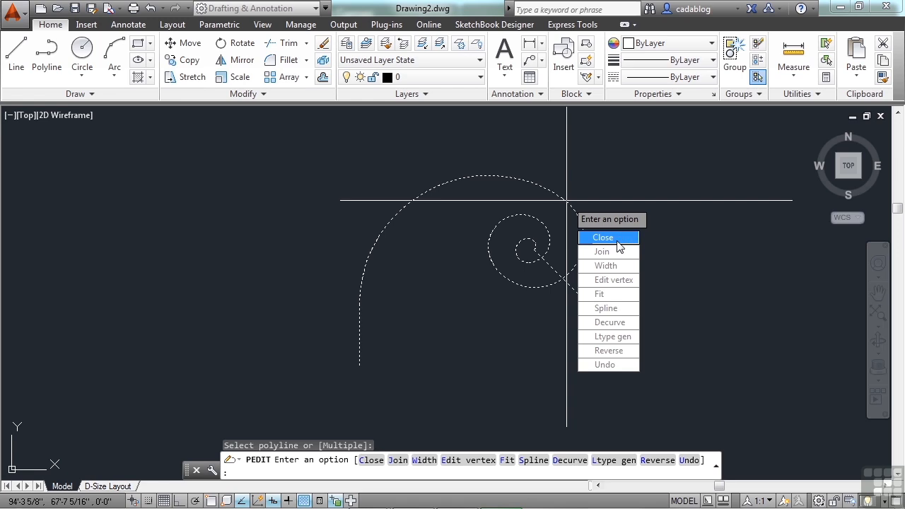
- Close the spiral polyline with a straight edge back to its start
{"action": "left_click", "coordinate": [603, 237]}
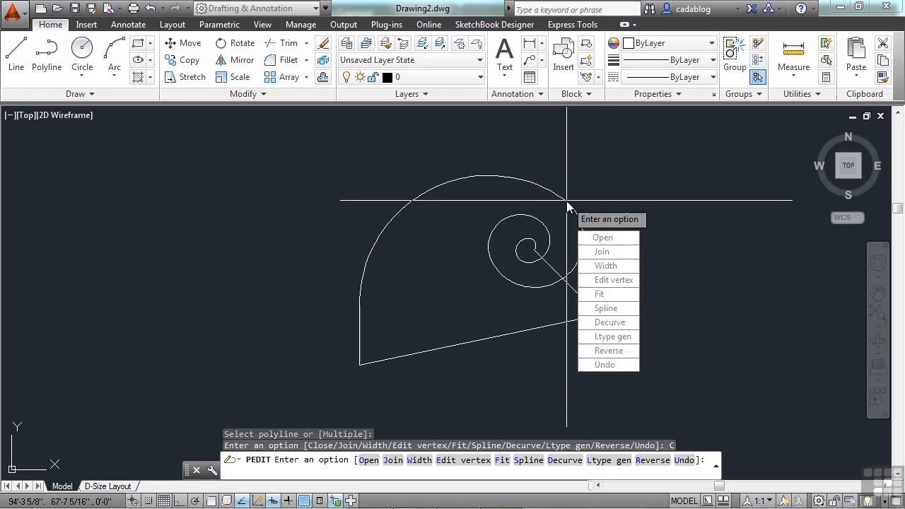
{"action": "mouse_move", "coordinate": [424, 295]}
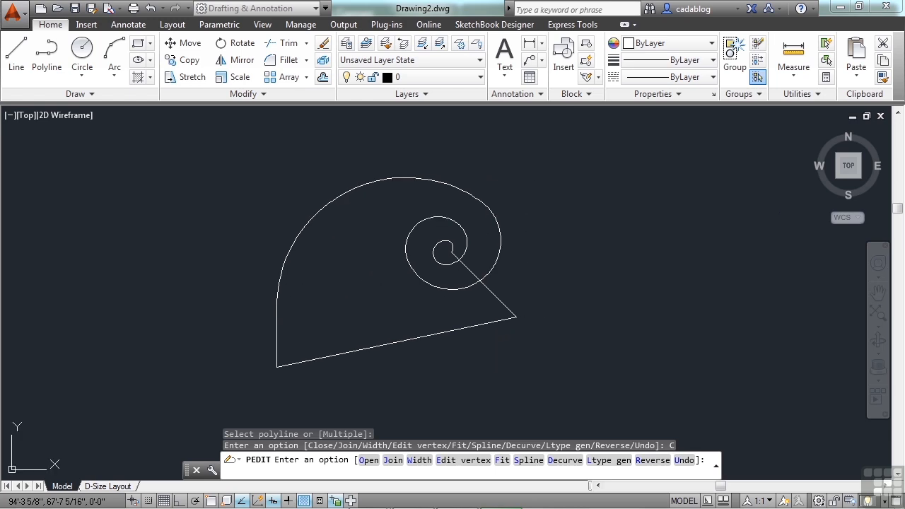
{"action": "right_click", "coordinate": [322, 378]}
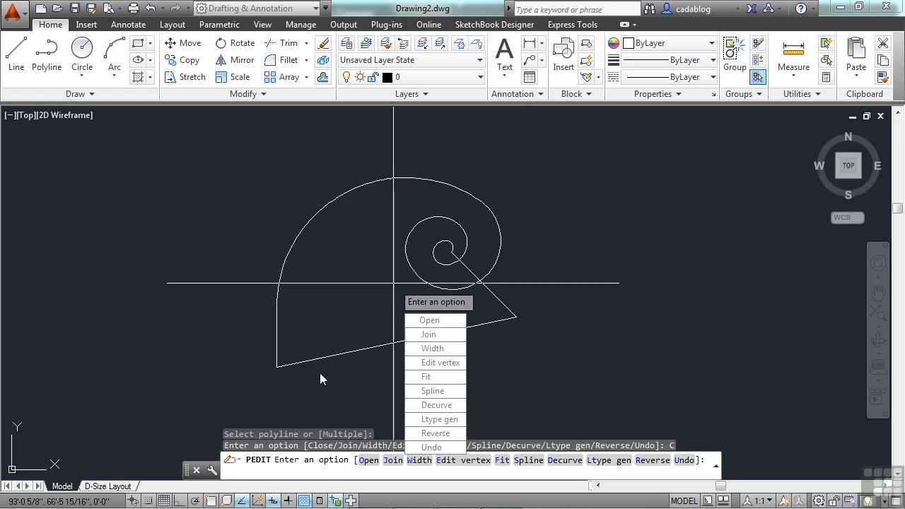
{"action": "mouse_move", "coordinate": [456, 207]}
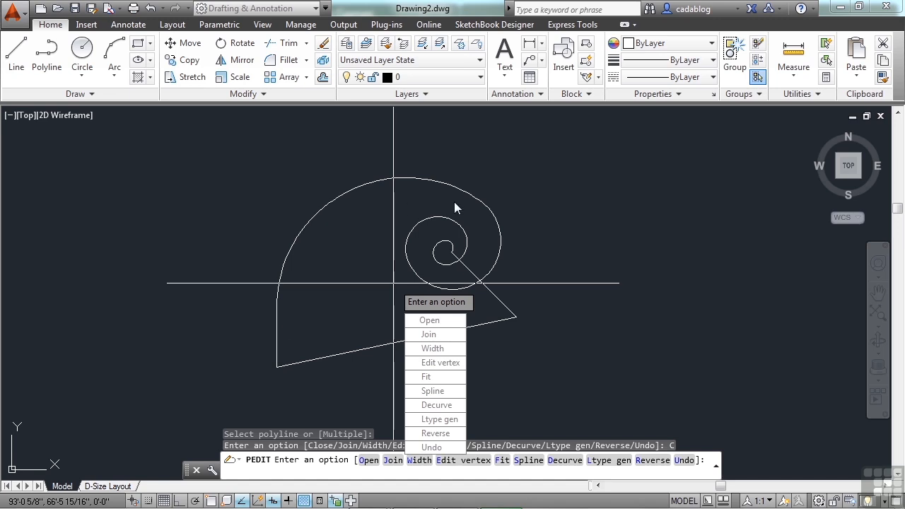
{"action": "mouse_move", "coordinate": [501, 302]}
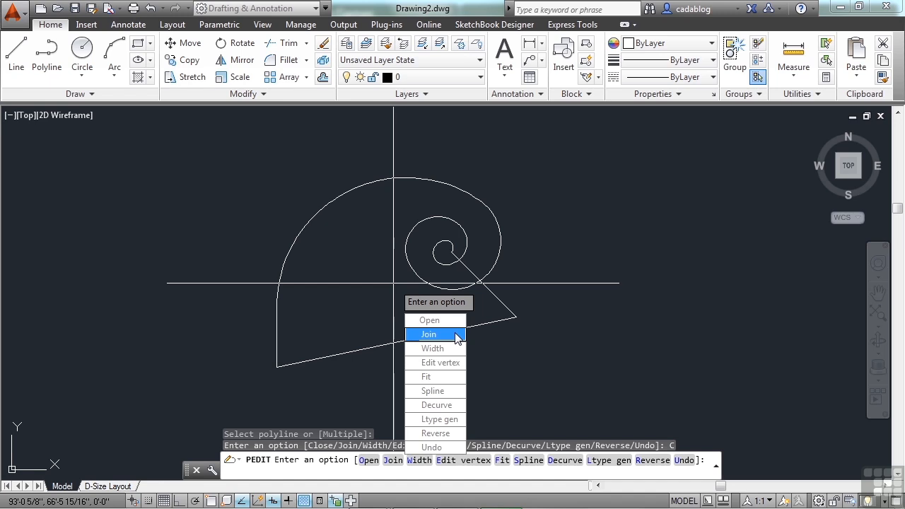
{"action": "mouse_move", "coordinate": [433, 348]}
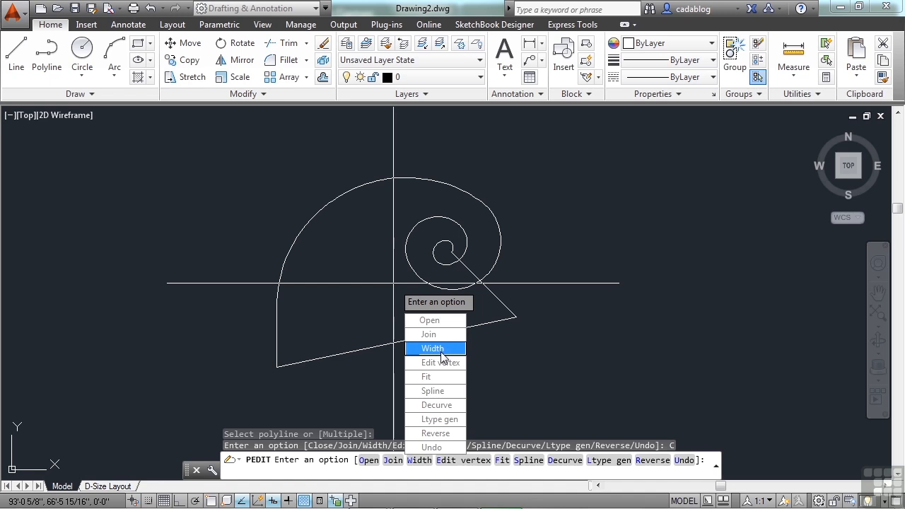
{"action": "mouse_move", "coordinate": [442, 363]}
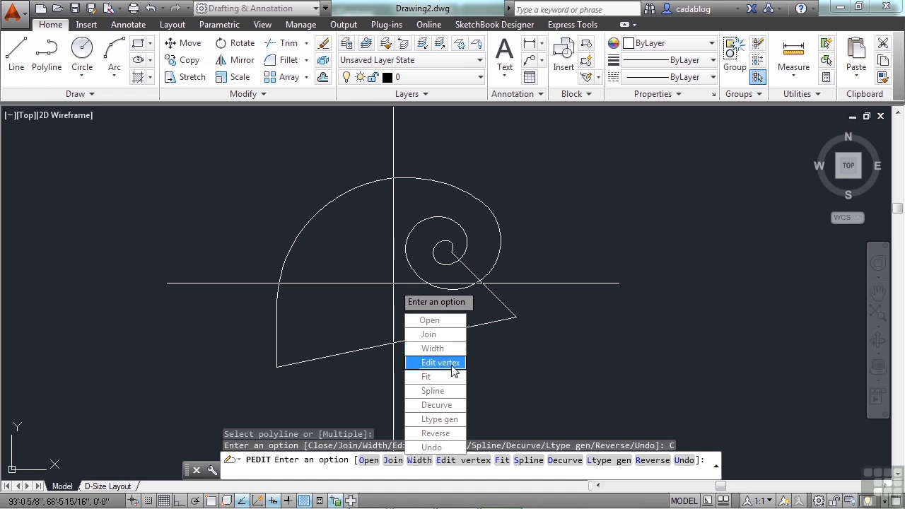
{"action": "mouse_move", "coordinate": [435, 348]}
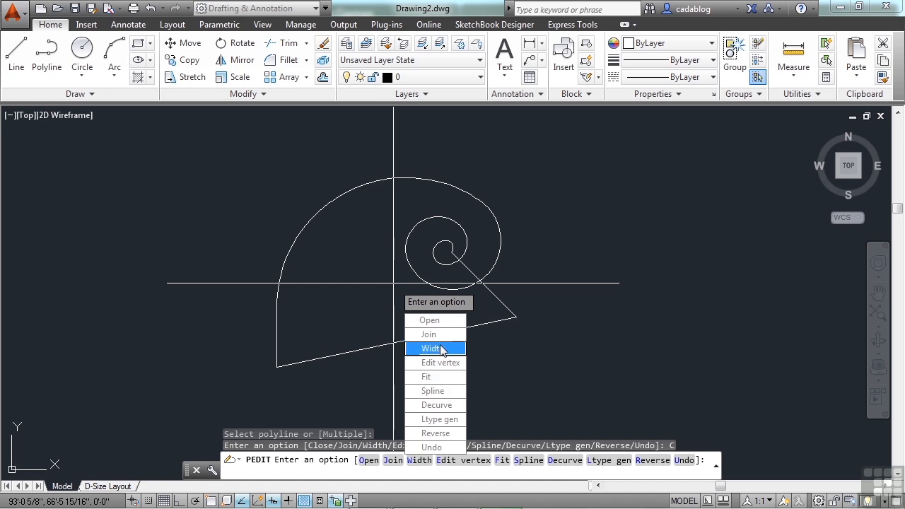
{"action": "left_click", "coordinate": [431, 348]}
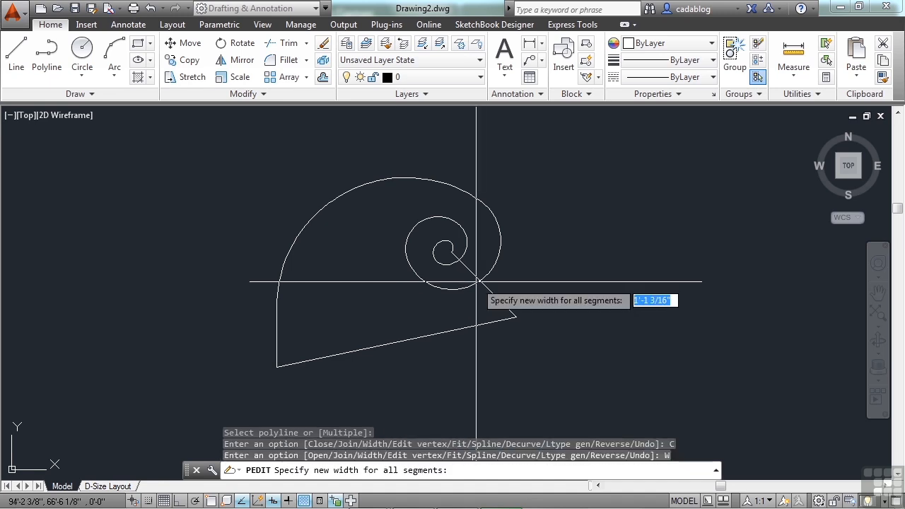
- Set the spiral polyline's width to 1, then to 10
{"action": "type", "text": "1"}
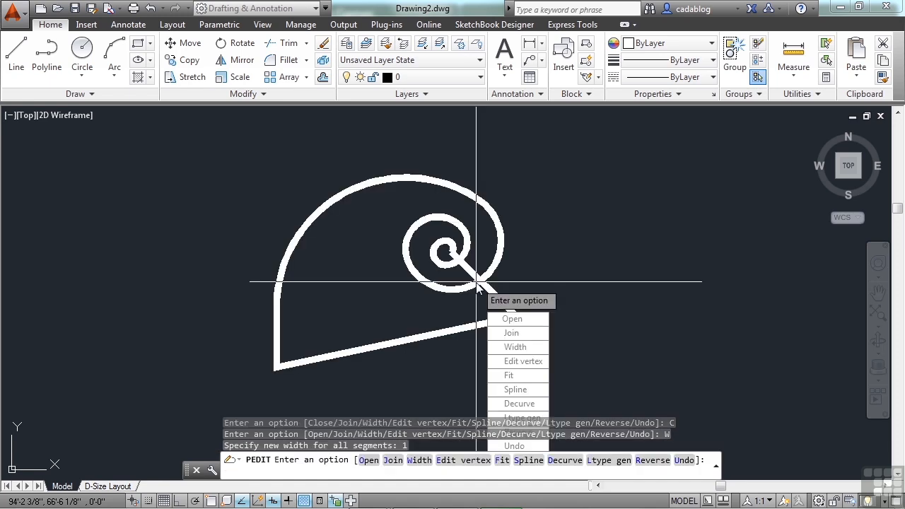
{"action": "left_click", "coordinate": [516, 347]}
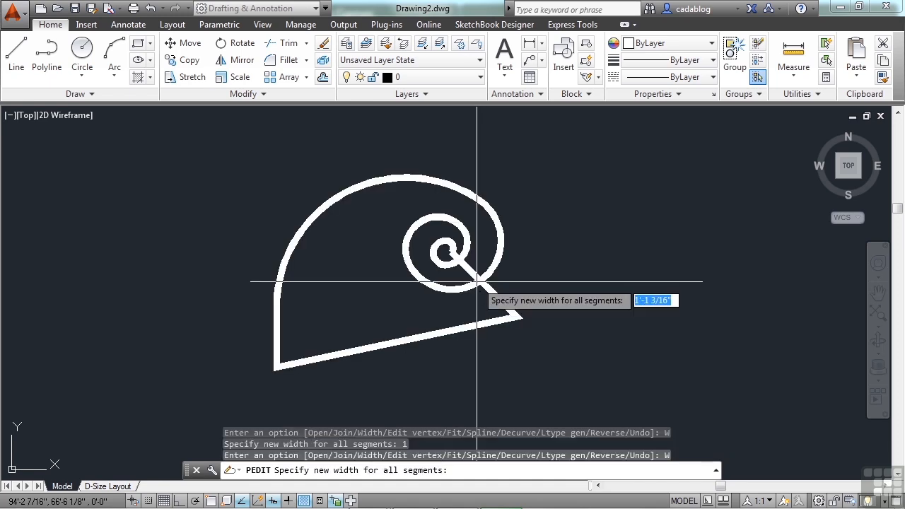
{"action": "type", "text": "10"}
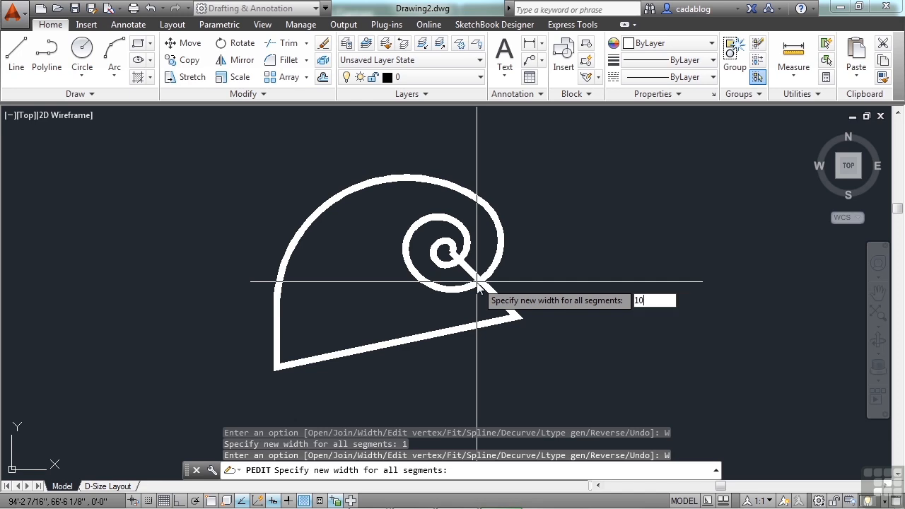
{"action": "key", "text": "Return"}
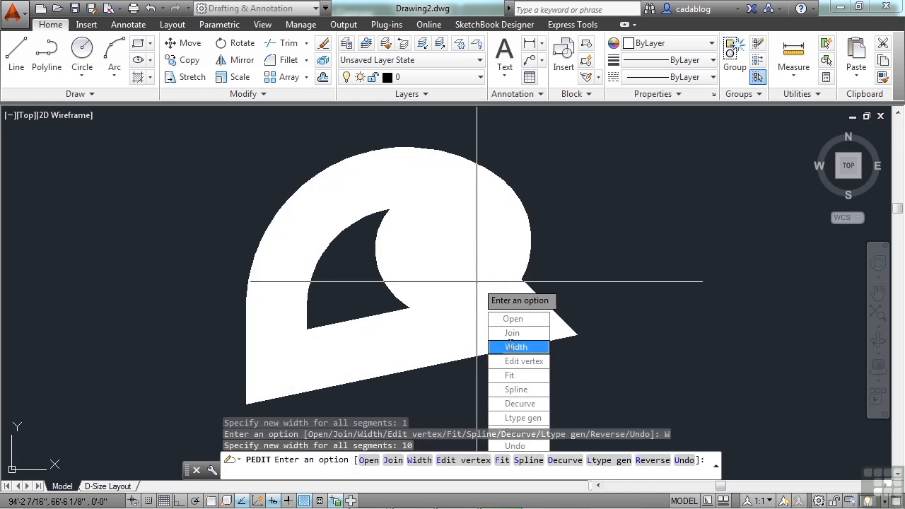
- Try a width of -5, which is rejected, and end width editing
{"action": "left_click", "coordinate": [517, 347]}
{"action": "type", "text": "0"}
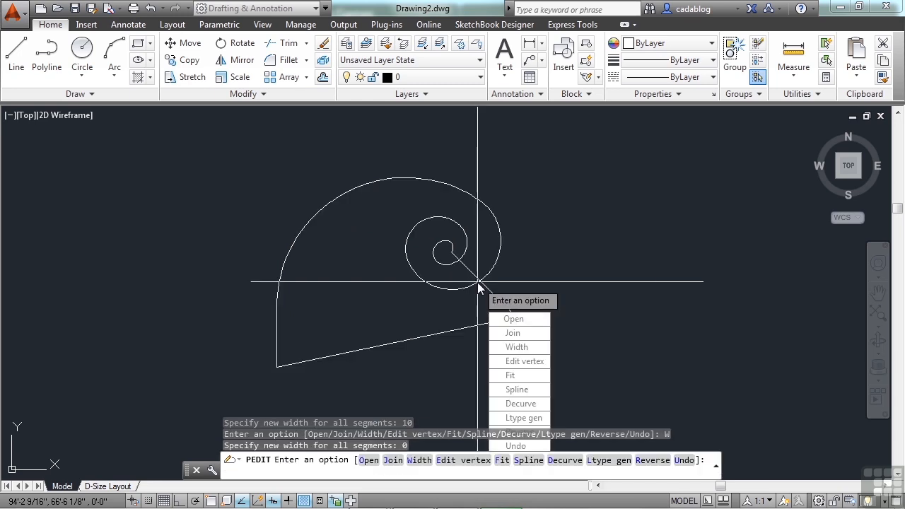
{"action": "type", "text": "-5"}
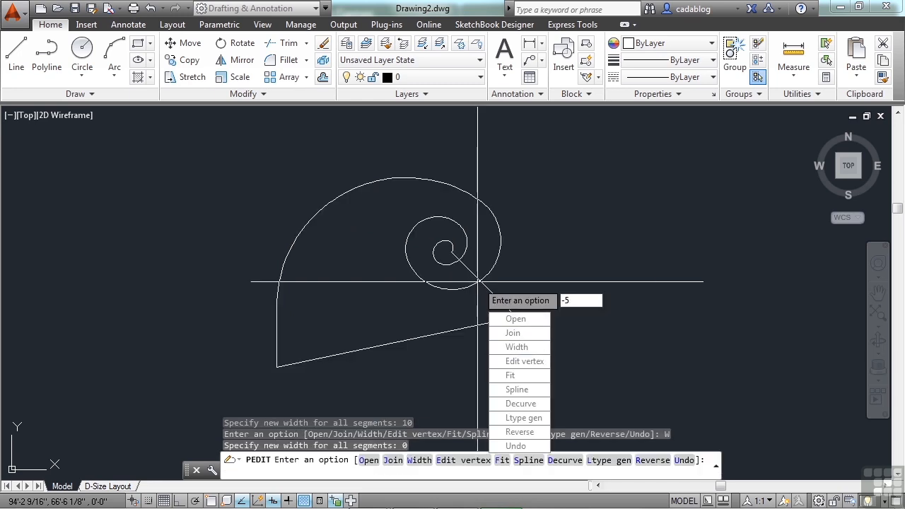
{"action": "left_click", "coordinate": [517, 346]}
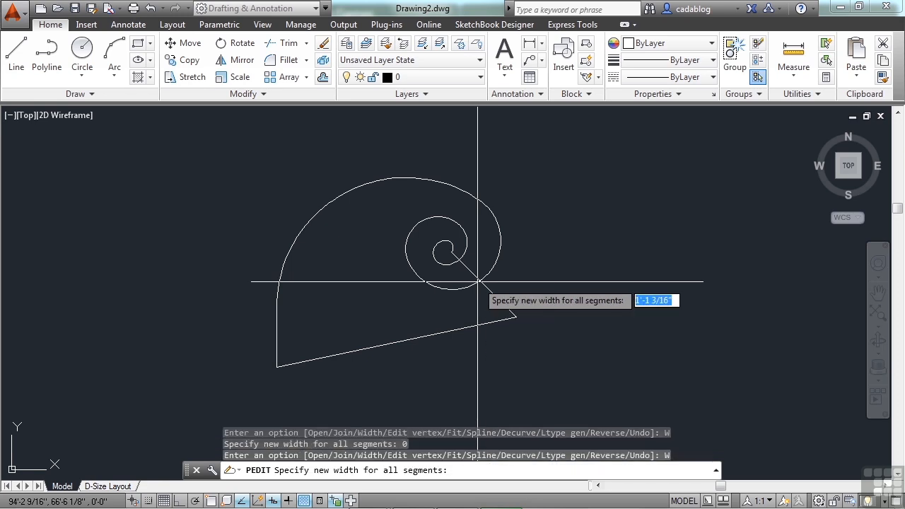
{"action": "type", "text": "-5"}
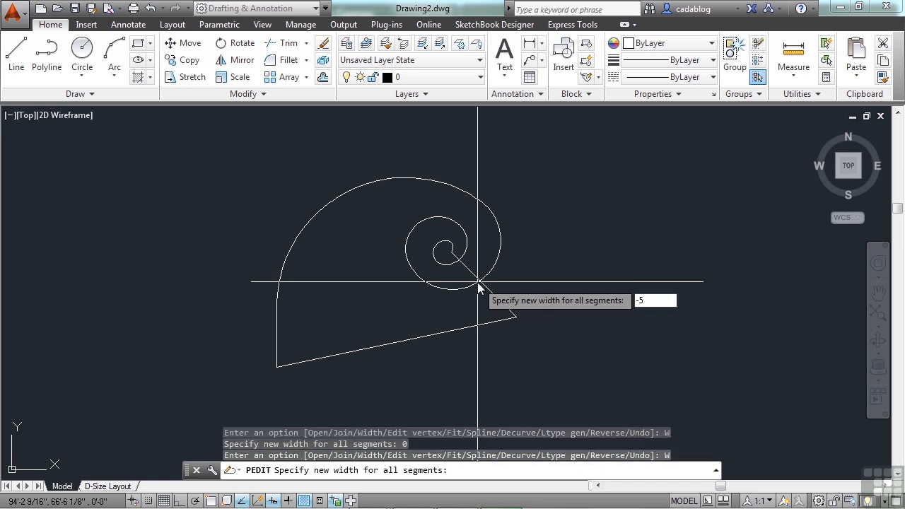
{"action": "key", "text": "Return"}
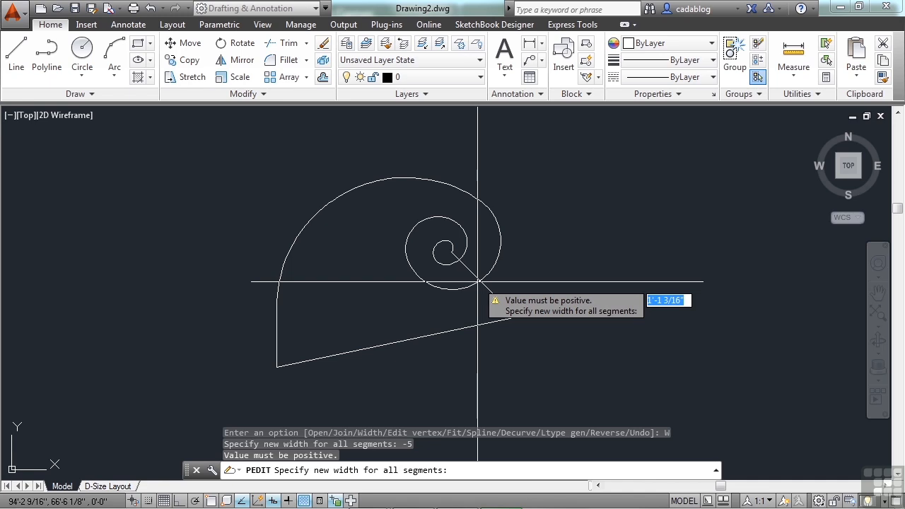
{"action": "key", "text": "Escape"}
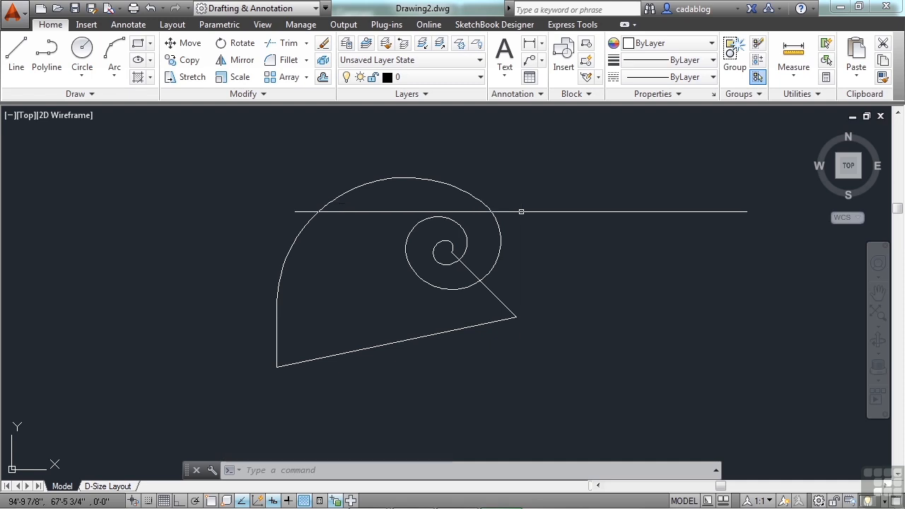
{"action": "mouse_move", "coordinate": [522, 212]}
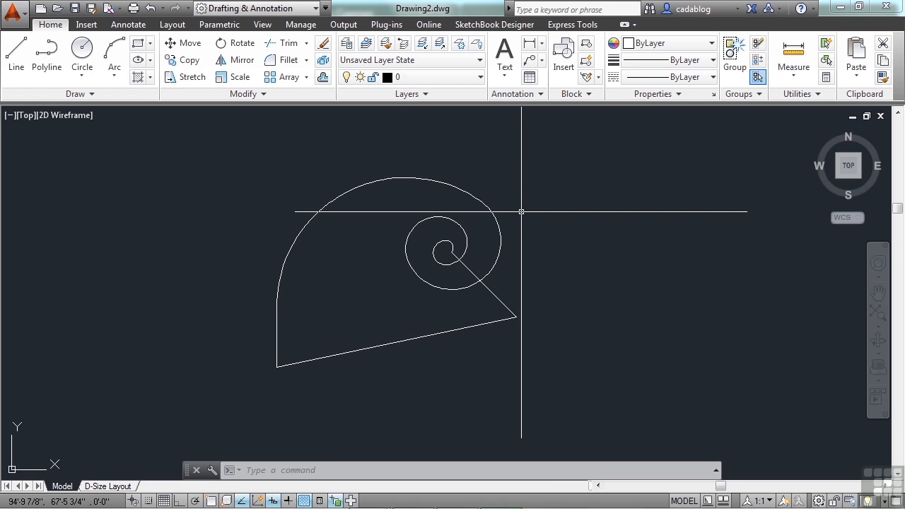
{"action": "mouse_move", "coordinate": [543, 220]}
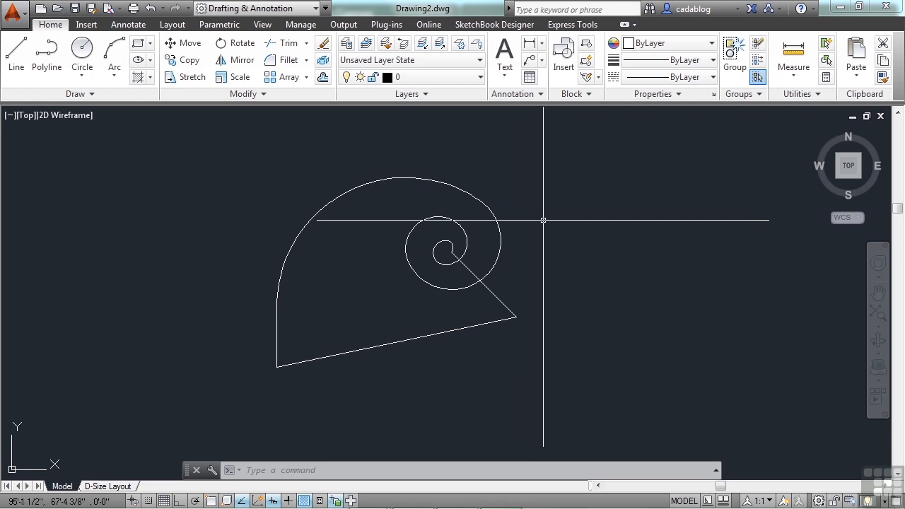
- Draw a closed four-sided shape from separate lines right of the spiral
{"action": "left_click", "coordinate": [15, 67]}
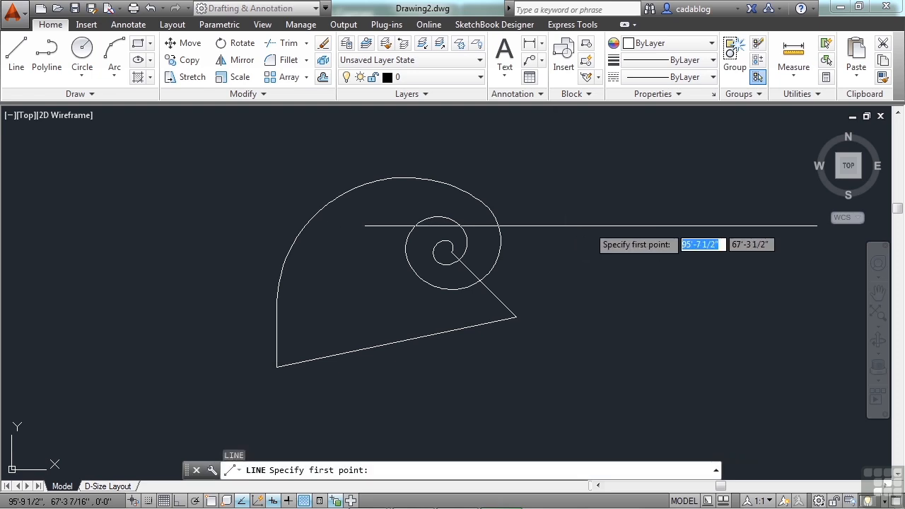
{"action": "left_click", "coordinate": [601, 213]}
{"action": "type", "text": "cl"}
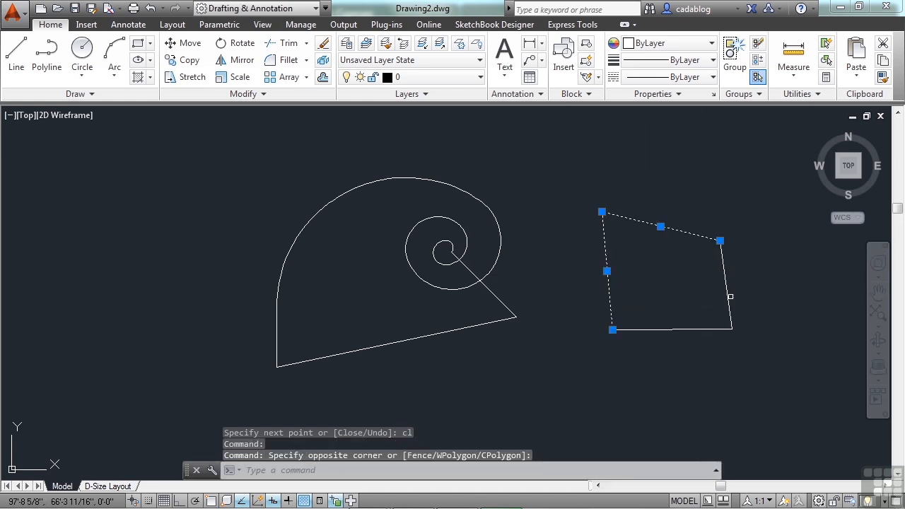
{"action": "key", "text": "Escape"}
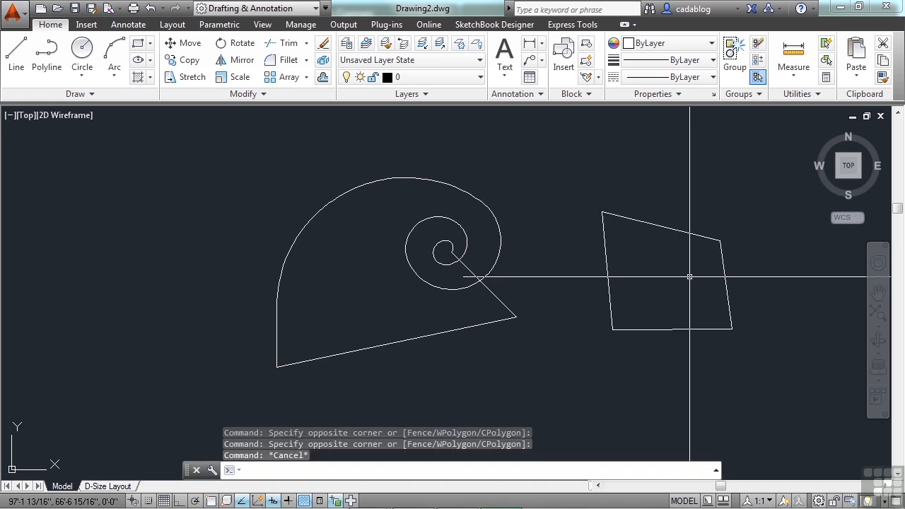
{"action": "type", "text": "pedit"}
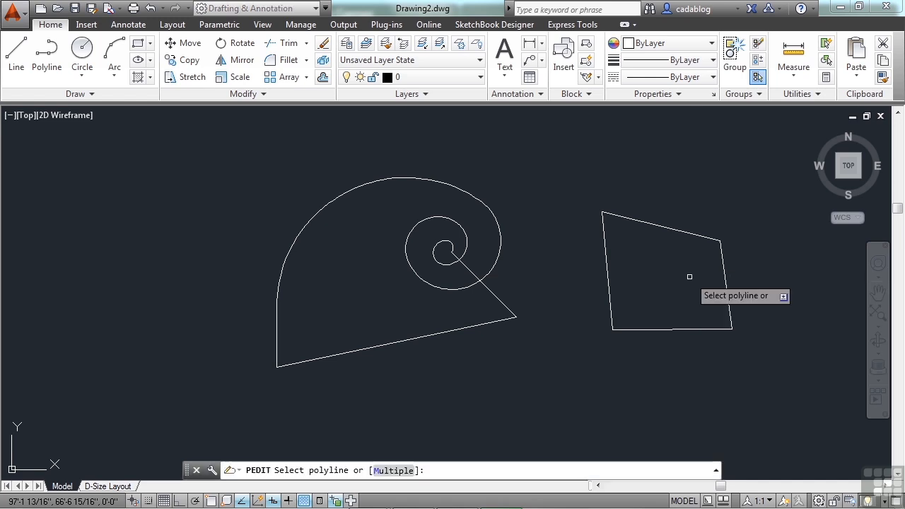
{"action": "mouse_move", "coordinate": [685, 234]}
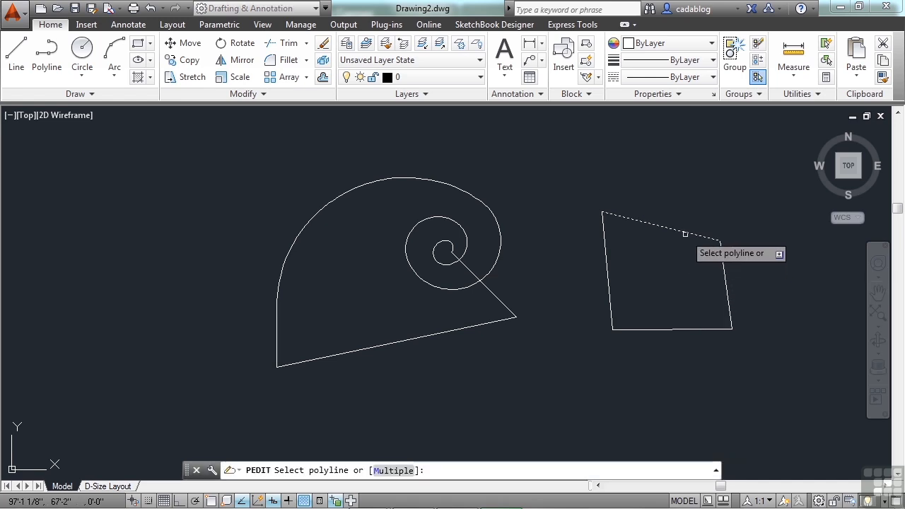
- Join the quadrilateral's four lines into one polyline using PEDIT Join
{"action": "left_click", "coordinate": [685, 234]}
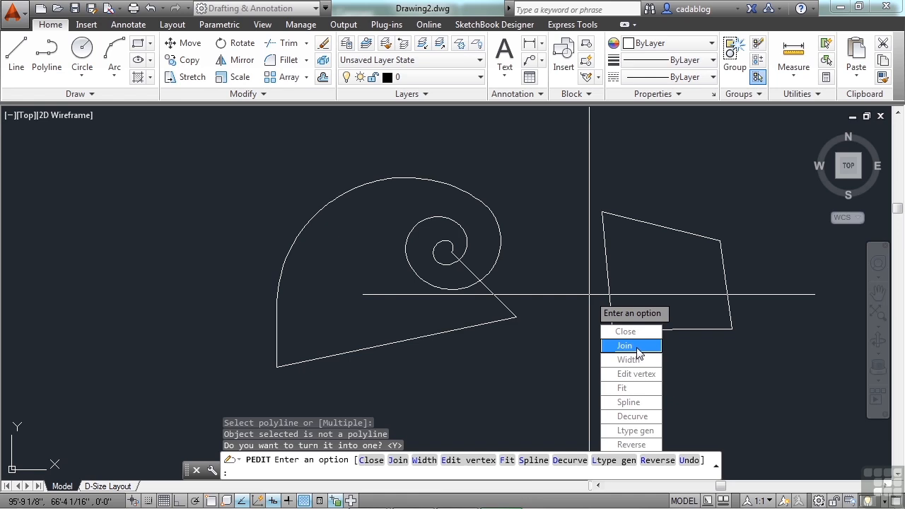
{"action": "left_click", "coordinate": [625, 346]}
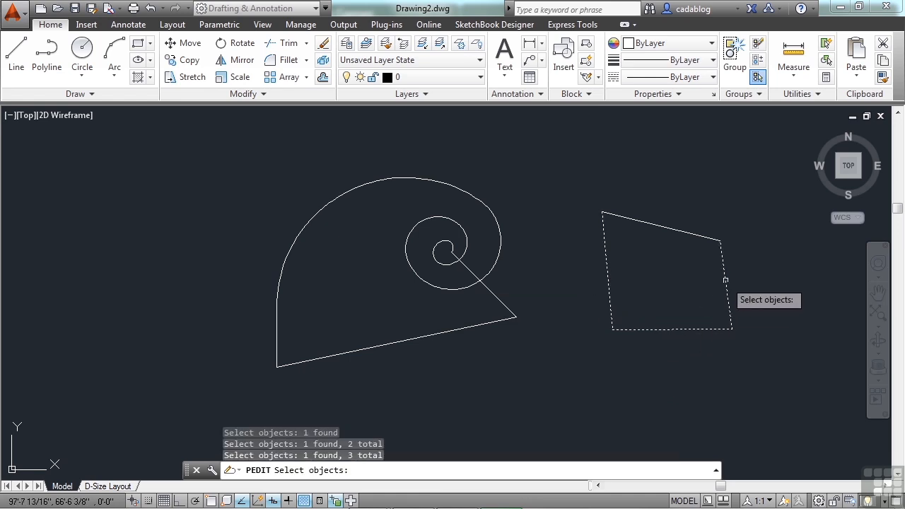
{"action": "left_click", "coordinate": [674, 258]}
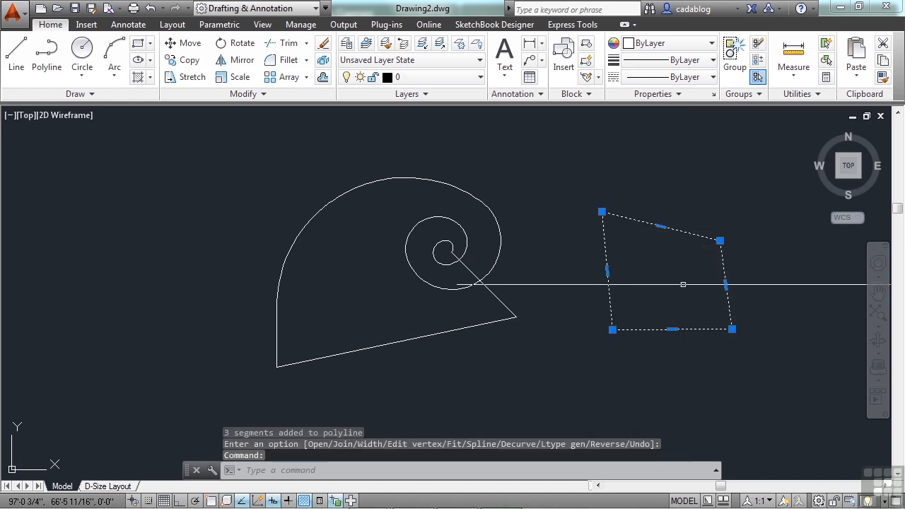
{"action": "key", "text": "Escape"}
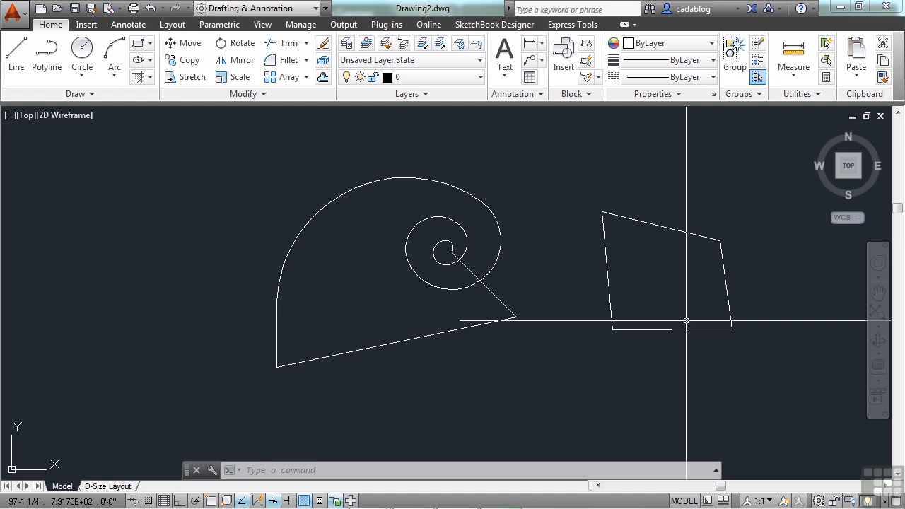
{"action": "mouse_move", "coordinate": [675, 251]}
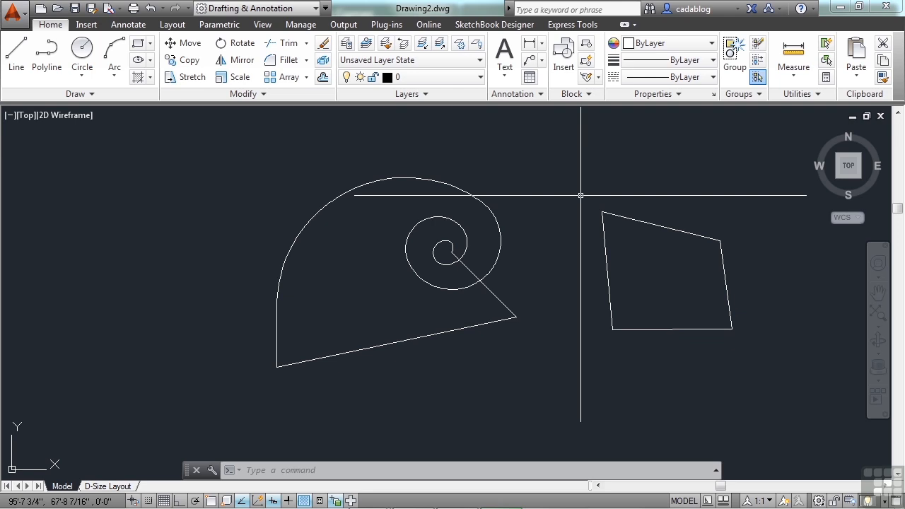
{"action": "mouse_move", "coordinate": [572, 198]}
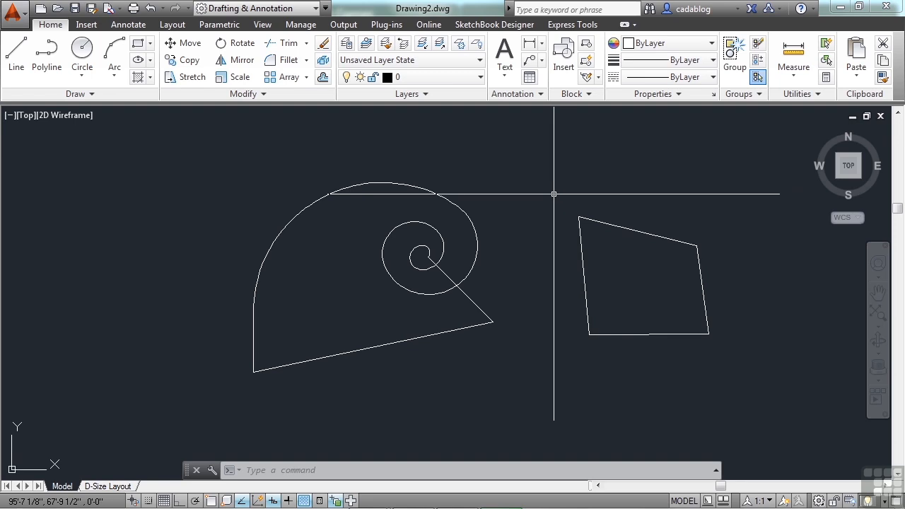
- Clear the stray selection and preview a diagonal-line ANSI hatch inside the joined quadrilateral
{"action": "left_click", "coordinate": [554, 194]}
{"action": "type", "text": "h"}
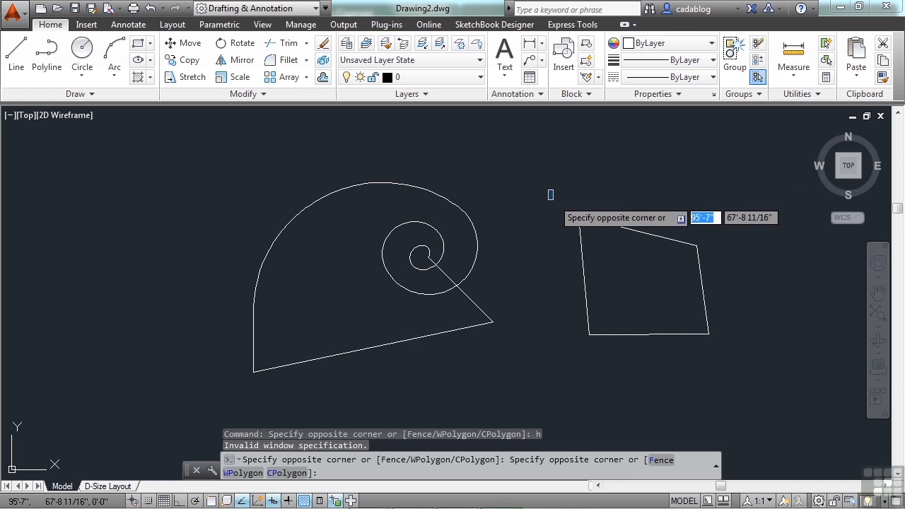
{"action": "key", "text": "Escape"}
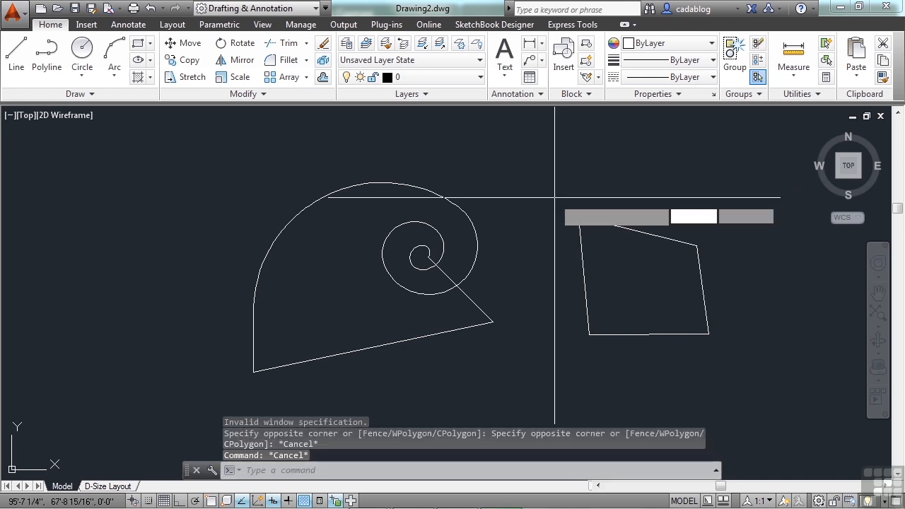
{"action": "left_click", "coordinate": [629, 261]}
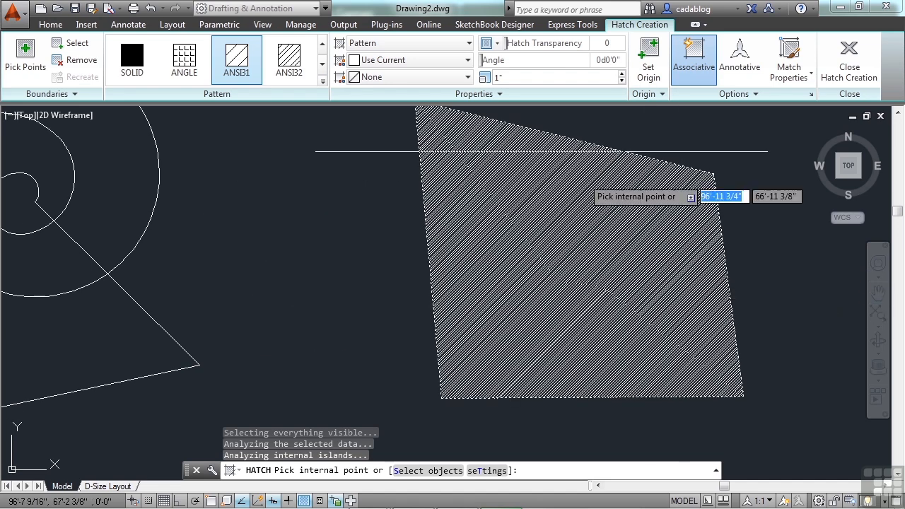
{"action": "left_click", "coordinate": [287, 58]}
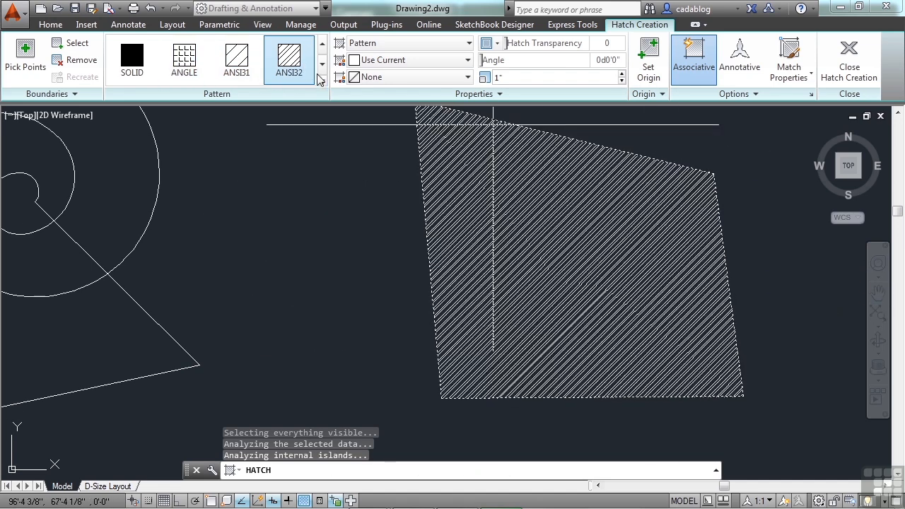